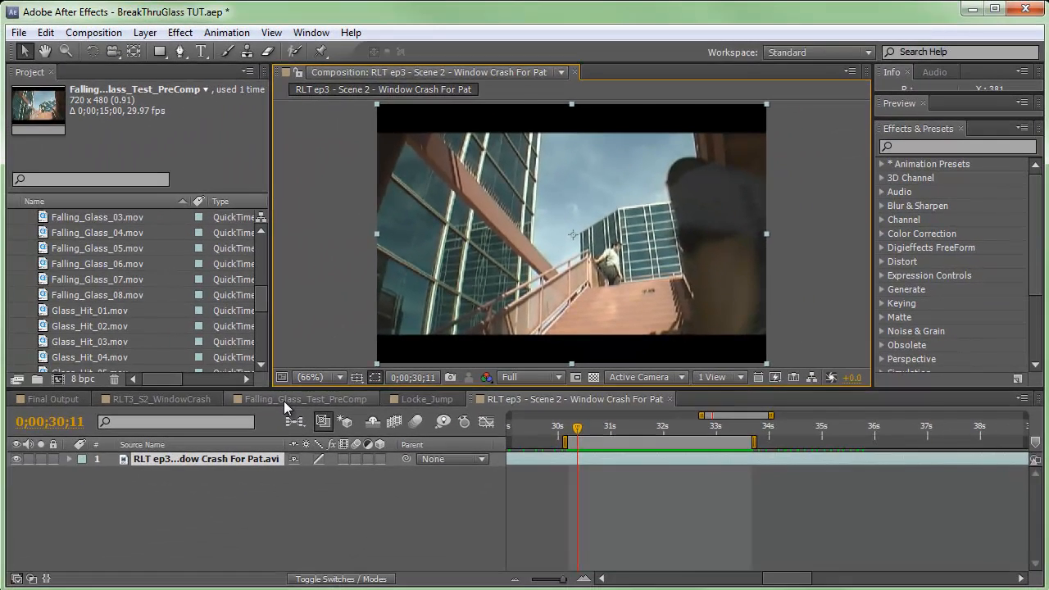
Step: Switch to the Falling_Glass_Test_PreComp composition with its six staggered glass layers
{"action": "left_click", "coordinate": [304, 400]}
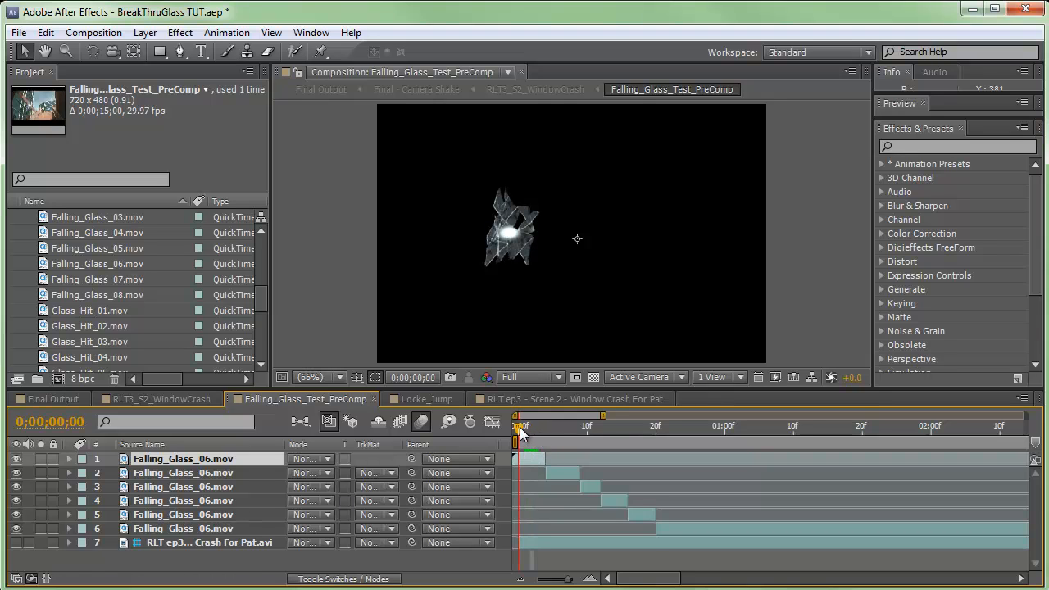
{"action": "mouse_move", "coordinate": [521, 427]}
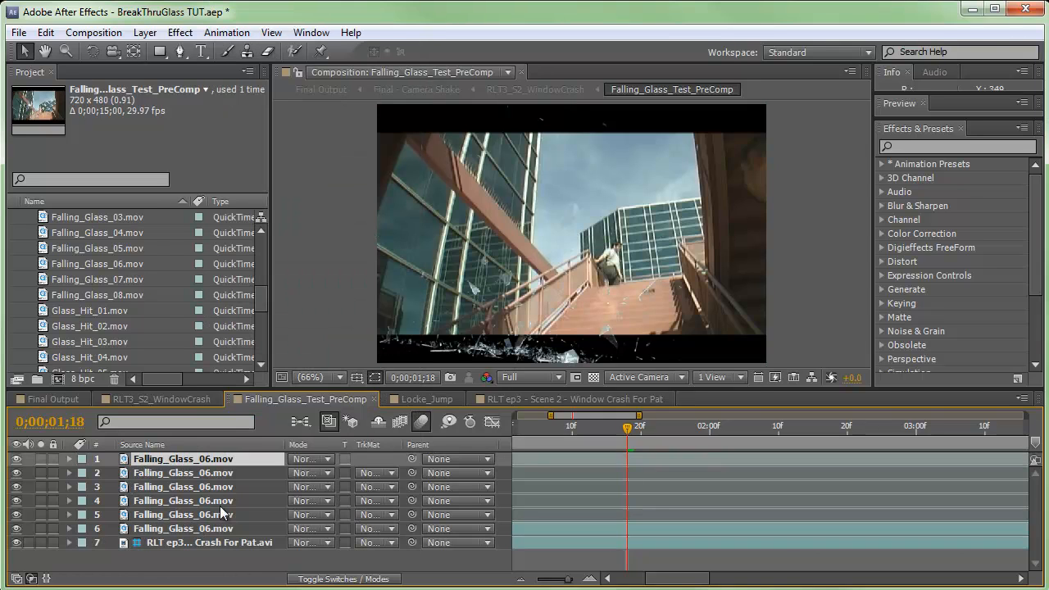
{"action": "mouse_move", "coordinate": [151, 485]}
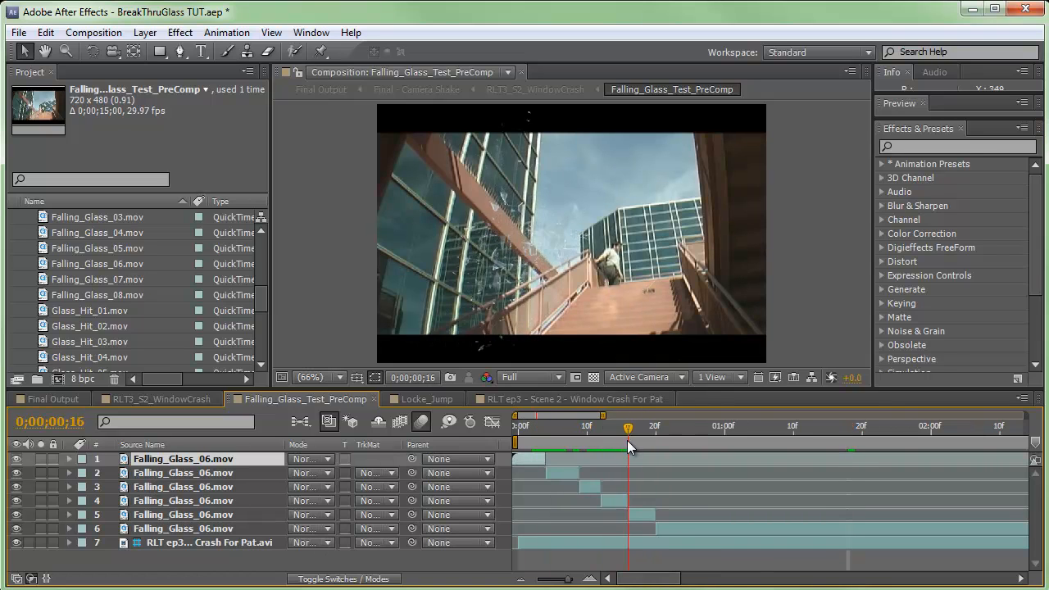
{"action": "left_click", "coordinate": [642, 427]}
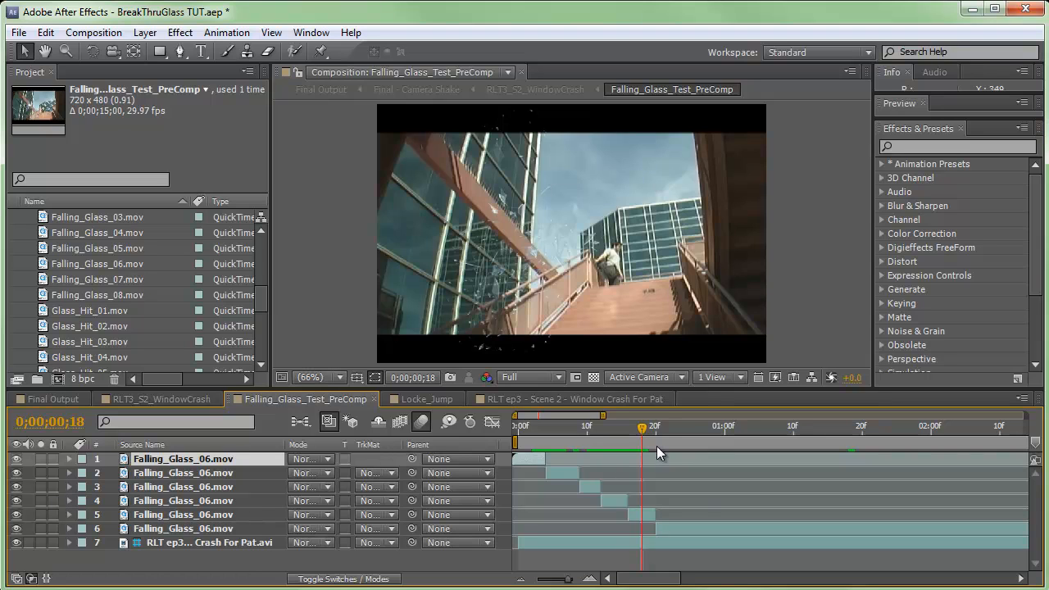
{"action": "left_click", "coordinate": [156, 400]}
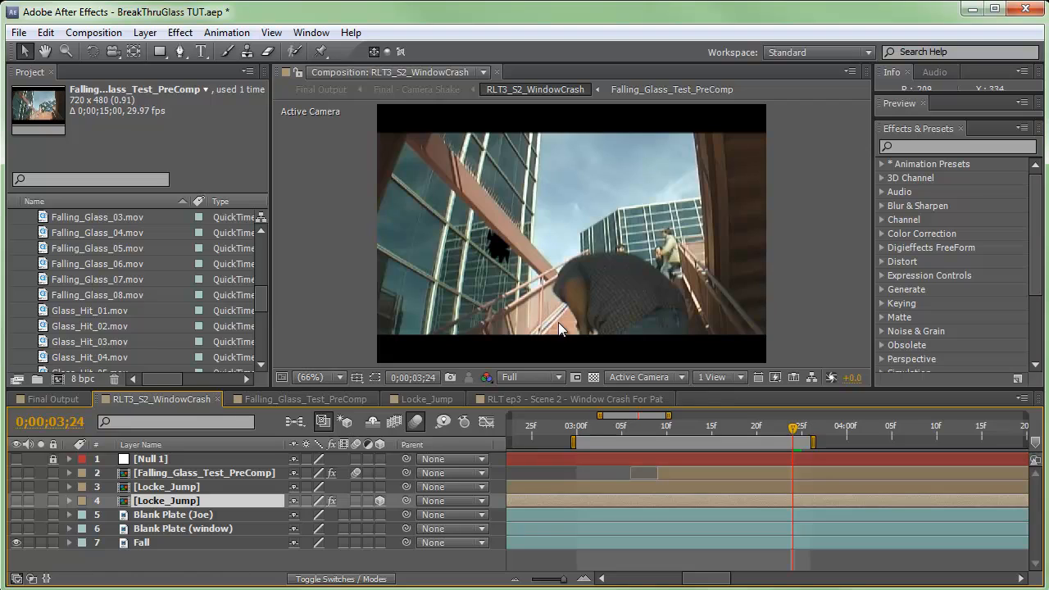
{"action": "mouse_move", "coordinate": [500, 253]}
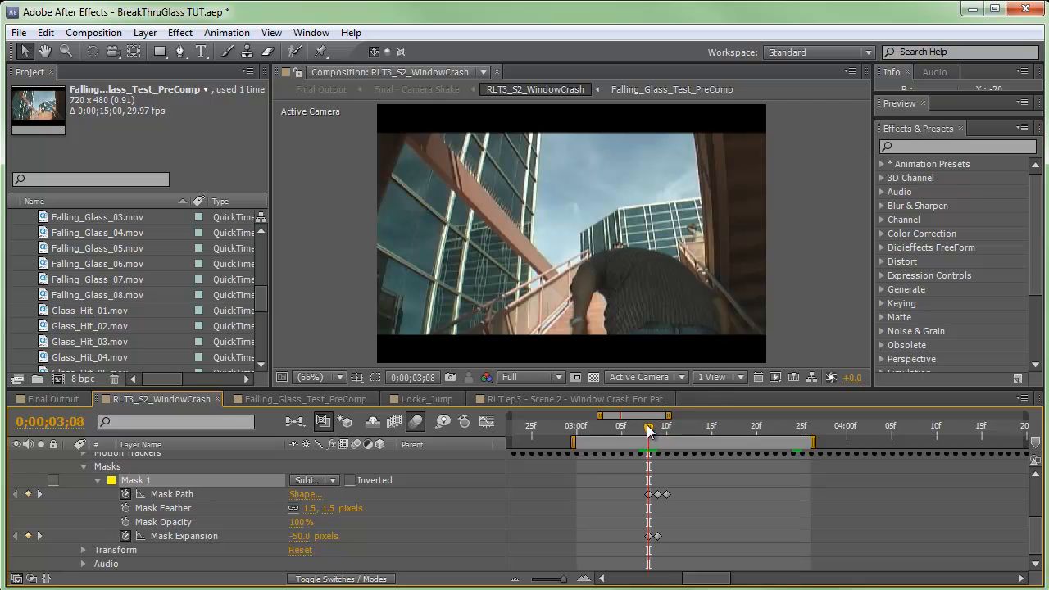
{"action": "mouse_move", "coordinate": [649, 430]}
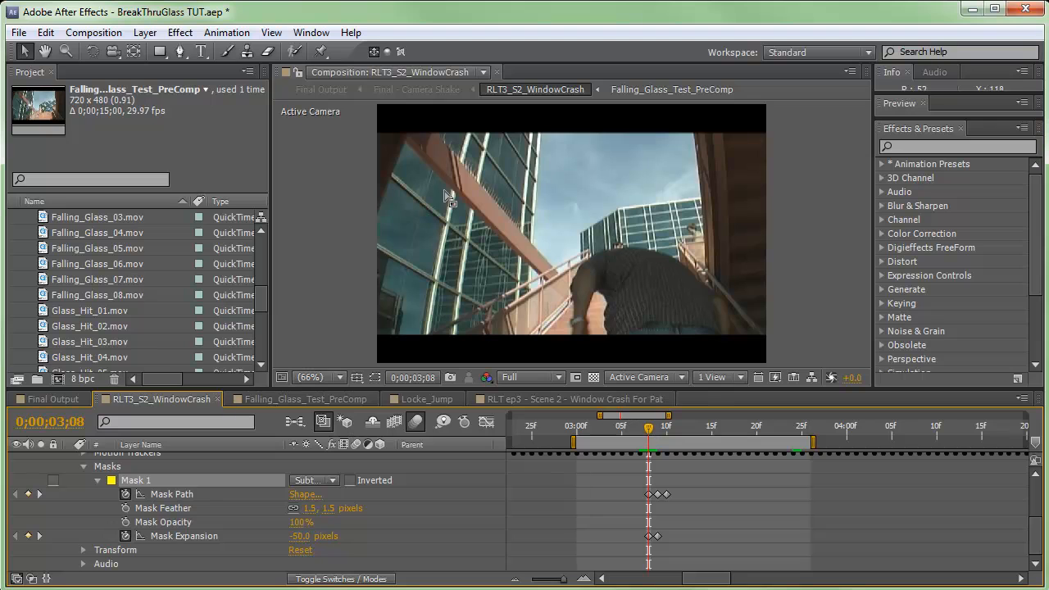
Step: Start a second mask, Mask 2, on the layer below the keyframed Mask 1
{"action": "left_click", "coordinate": [180, 51]}
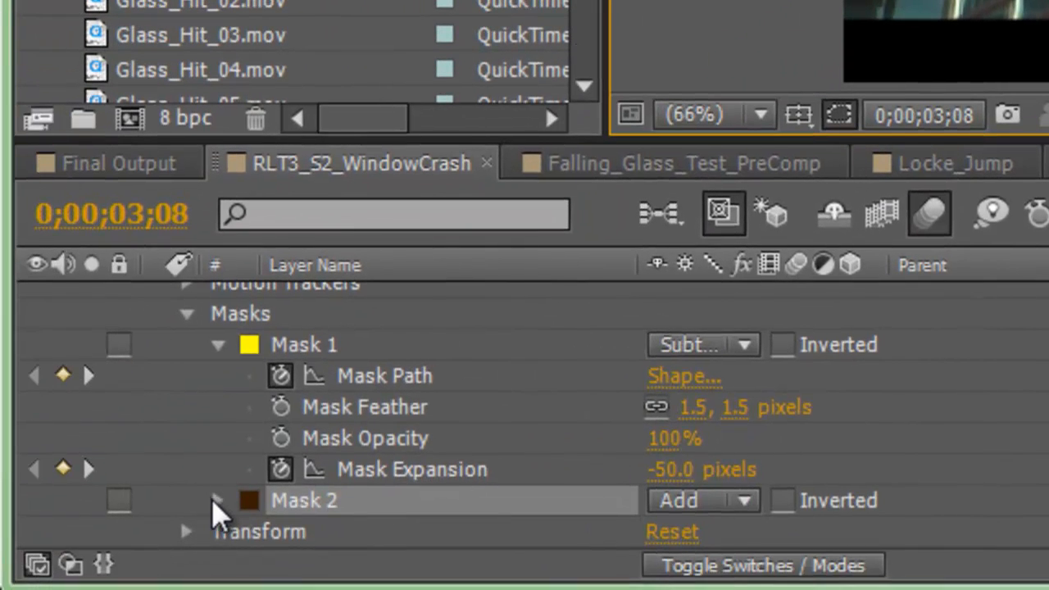
Step: Set Mask 2 to Subtract so it cuts a shard-shaped hole in the window
{"action": "left_click", "coordinate": [702, 499]}
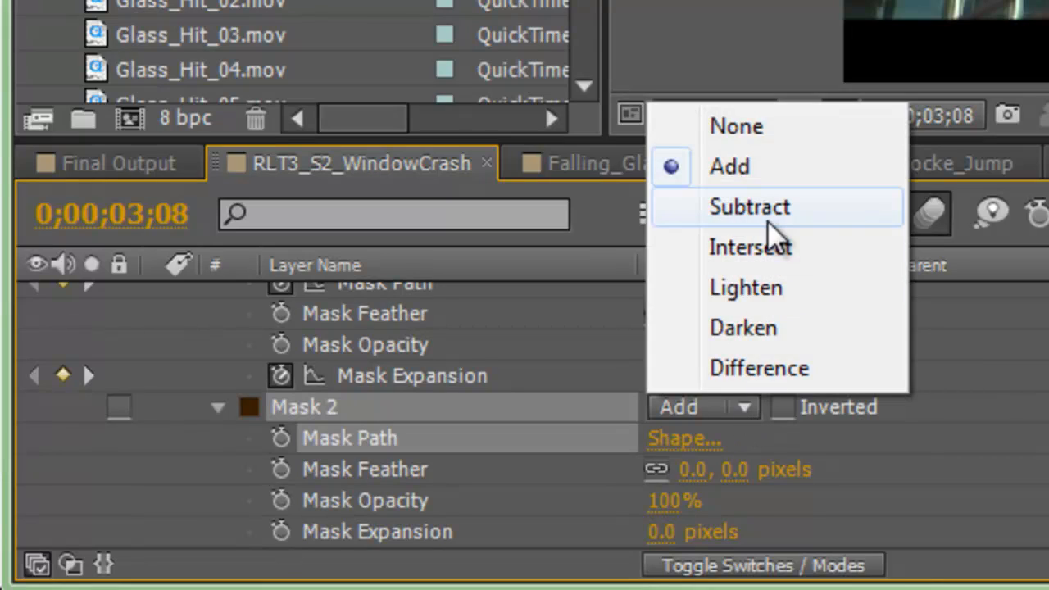
{"action": "left_click", "coordinate": [748, 206]}
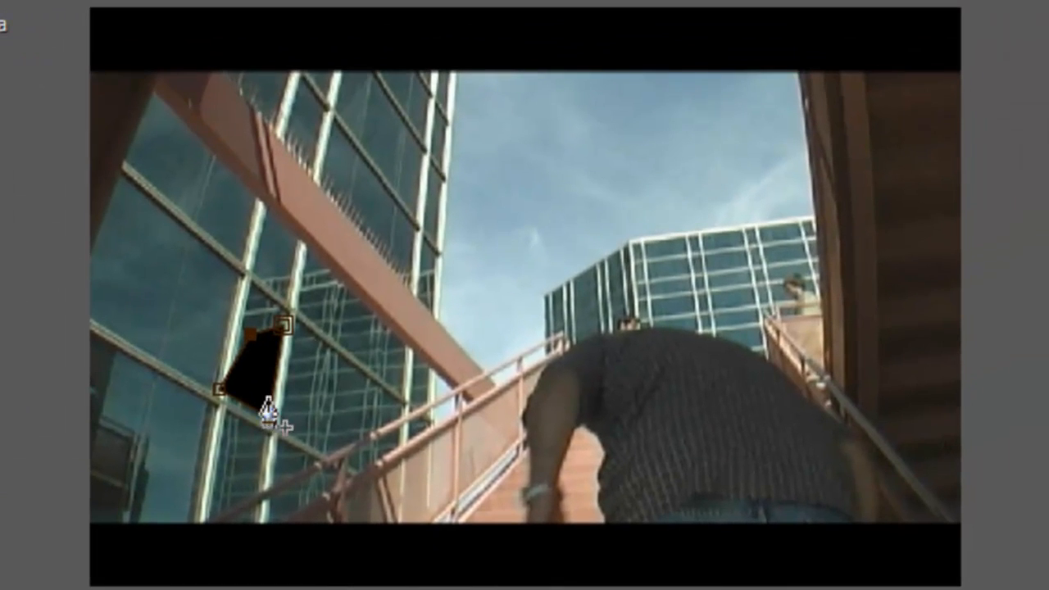
{"action": "mouse_move", "coordinate": [266, 336]}
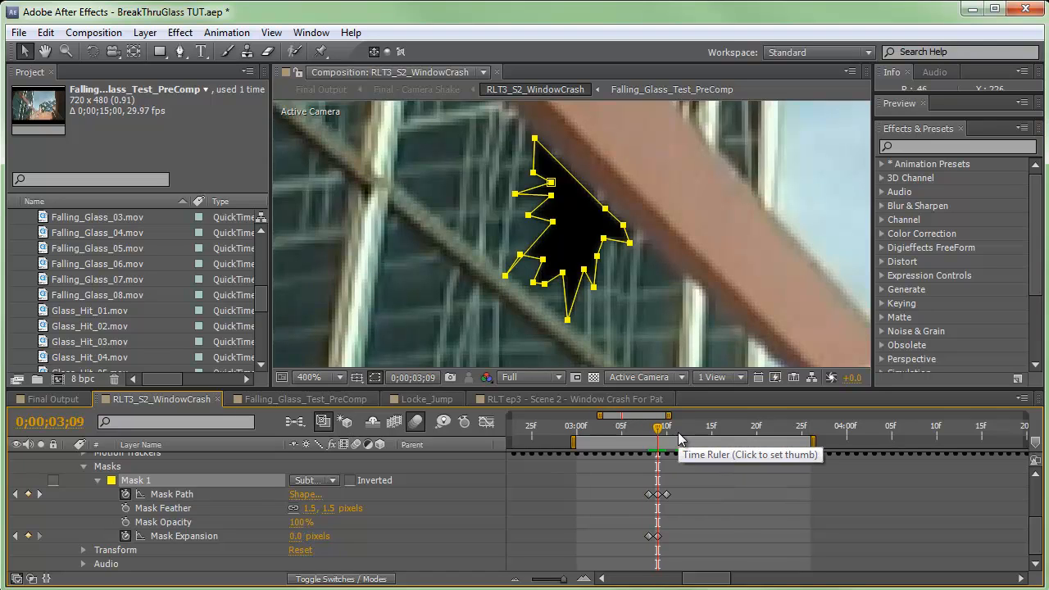
Step: Reshape the shard hole on the next frame, then fit the whole shot back in view
{"action": "left_click", "coordinate": [659, 426]}
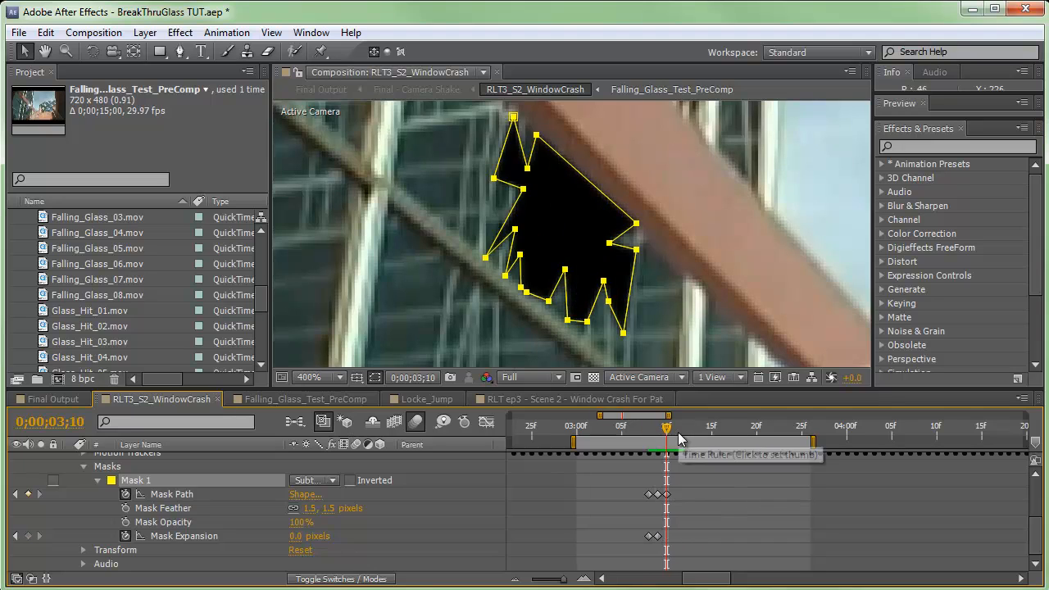
{"action": "mouse_move", "coordinate": [681, 429]}
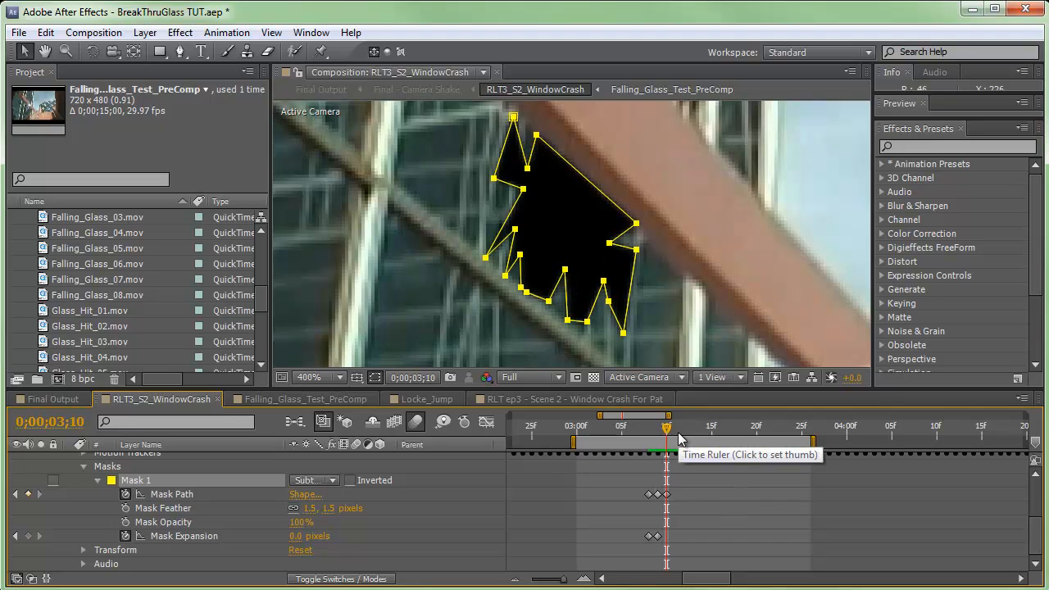
{"action": "mouse_move", "coordinate": [391, 381]}
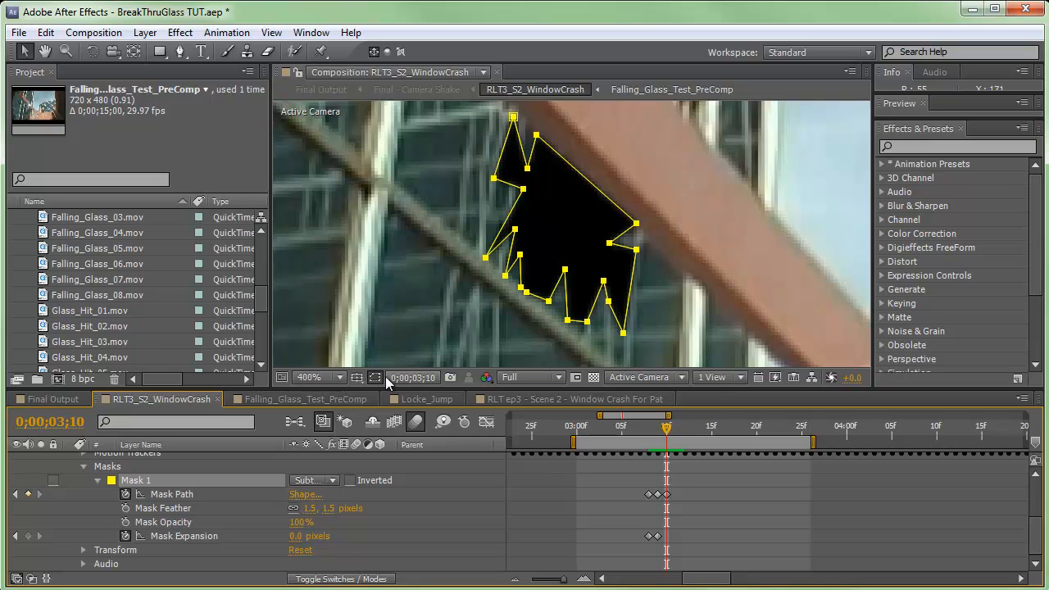
{"action": "left_click", "coordinate": [318, 377]}
{"action": "type", "text": "Fall"}
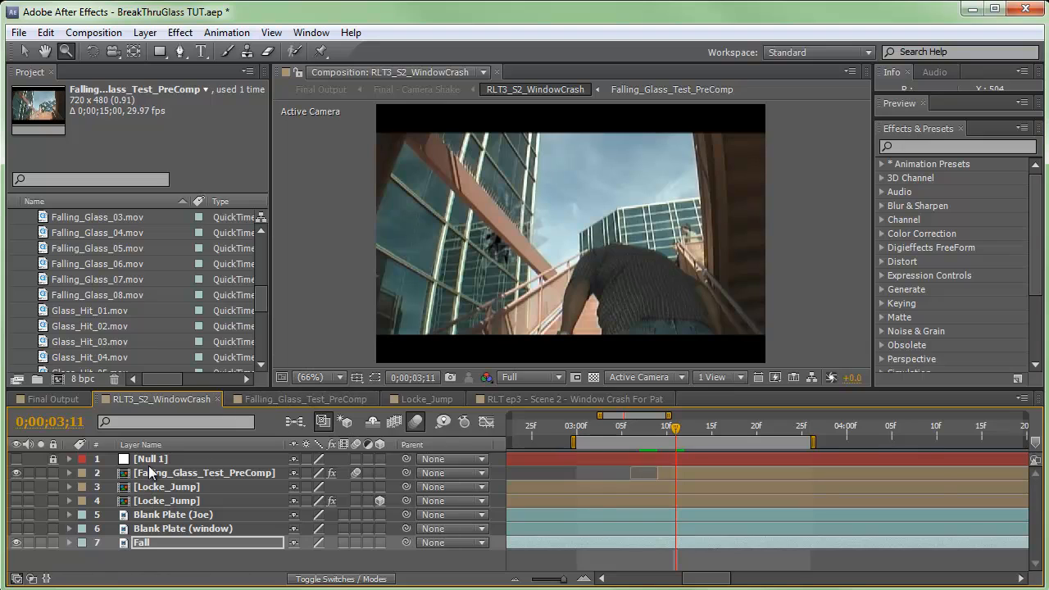
Step: Reveal the five subtract masks on Falling_Glass_Test_PreComp and scrub frames 3;09–3;26 to check them
{"action": "left_click", "coordinate": [68, 472]}
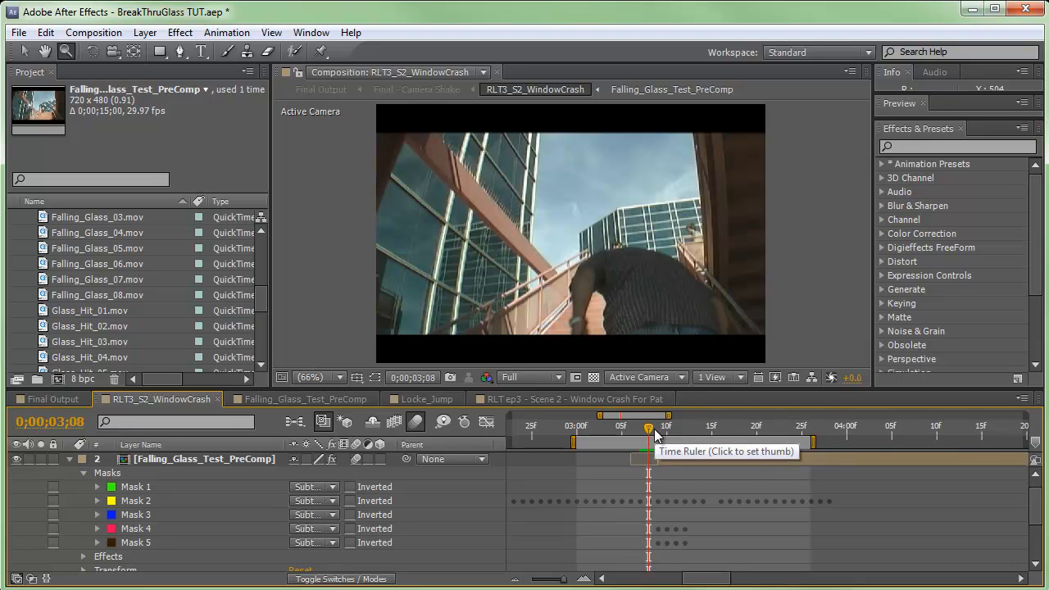
{"action": "left_click", "coordinate": [656, 428]}
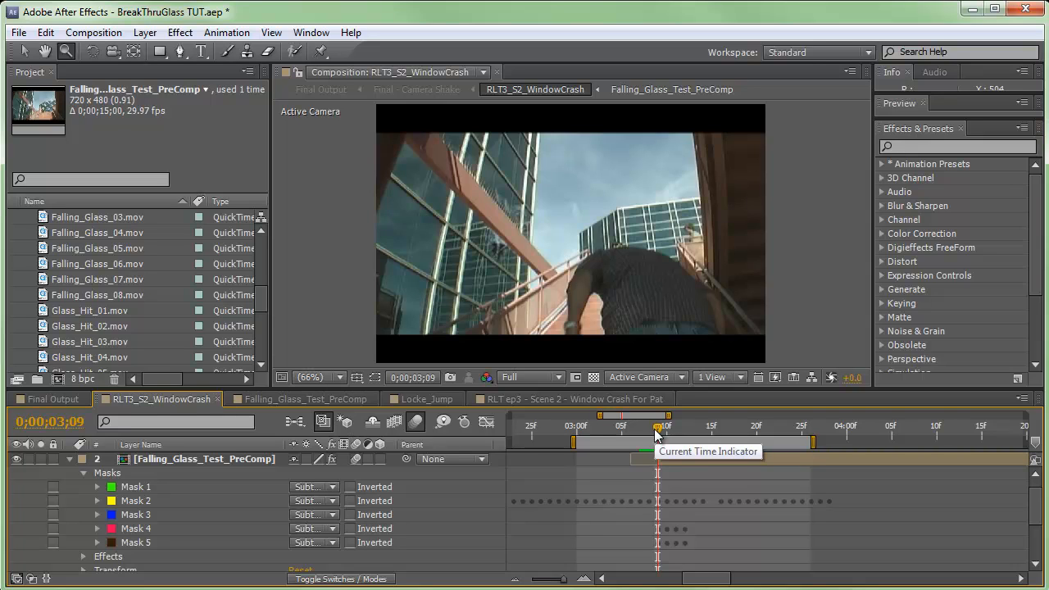
{"action": "mouse_move", "coordinate": [659, 435]}
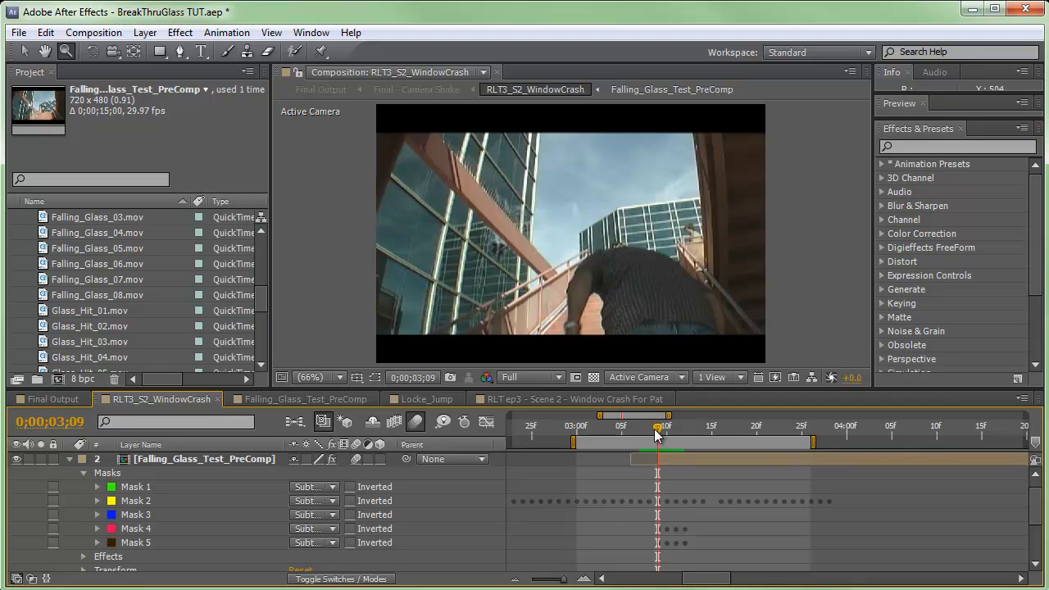
{"action": "left_click_drag", "start_coordinate": [664, 426], "coordinate": [701, 426]}
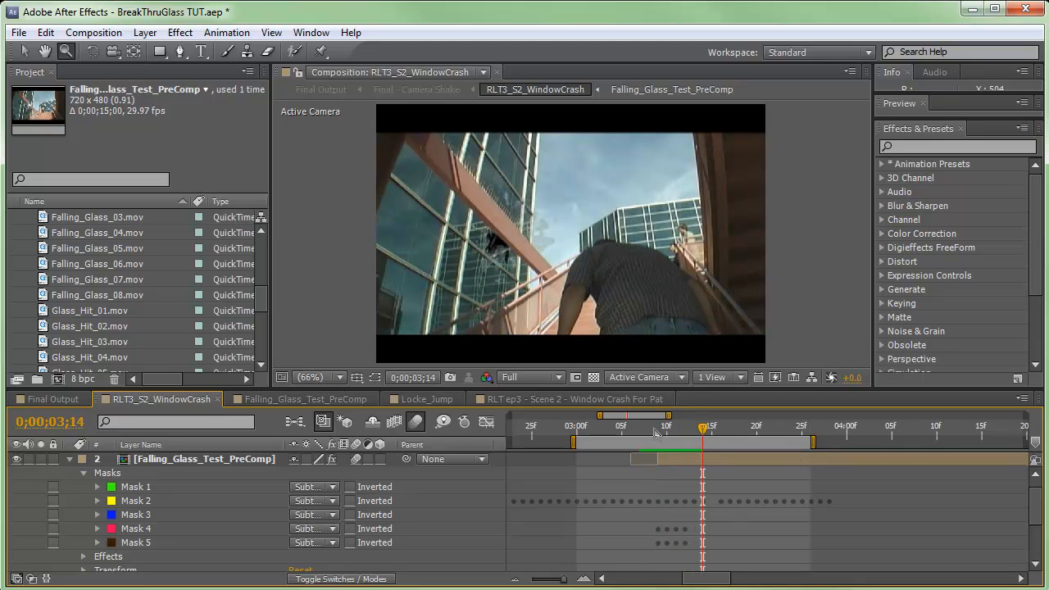
{"action": "left_click_drag", "start_coordinate": [701, 428], "coordinate": [757, 428]}
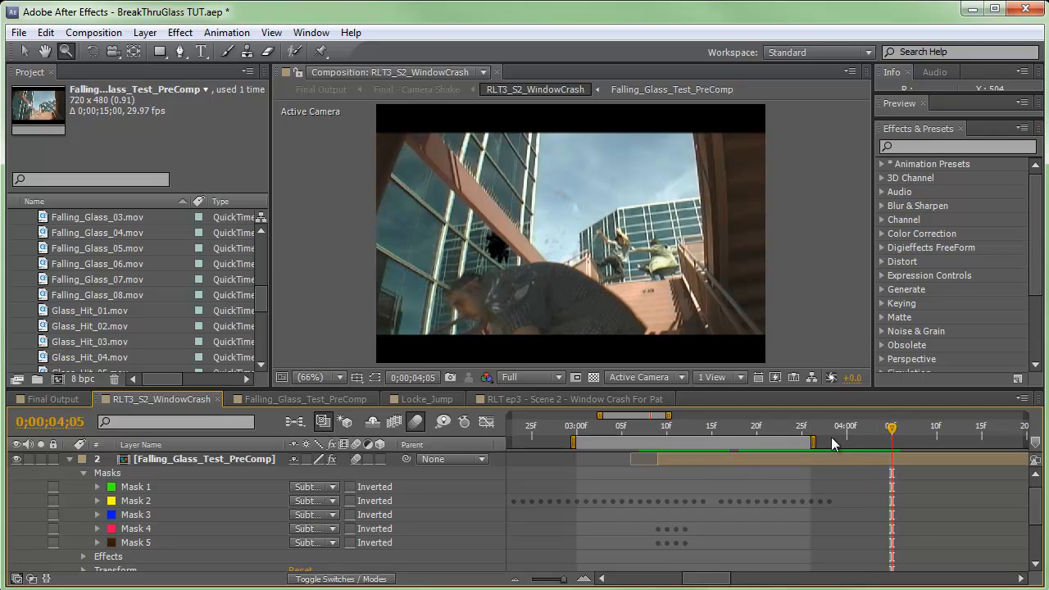
{"action": "mouse_move", "coordinate": [511, 308]}
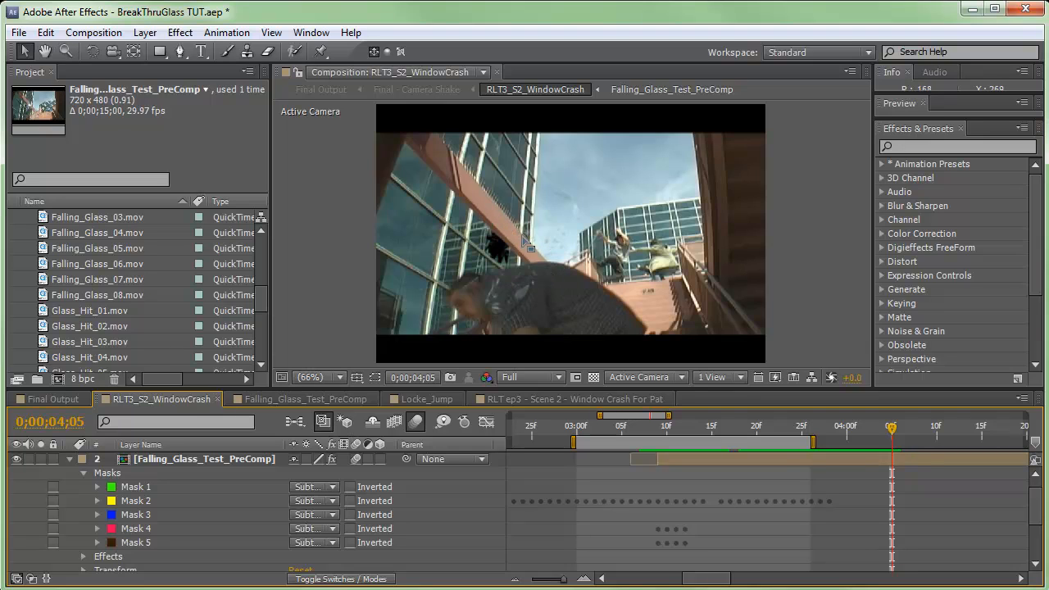
{"action": "mouse_move", "coordinate": [668, 297]}
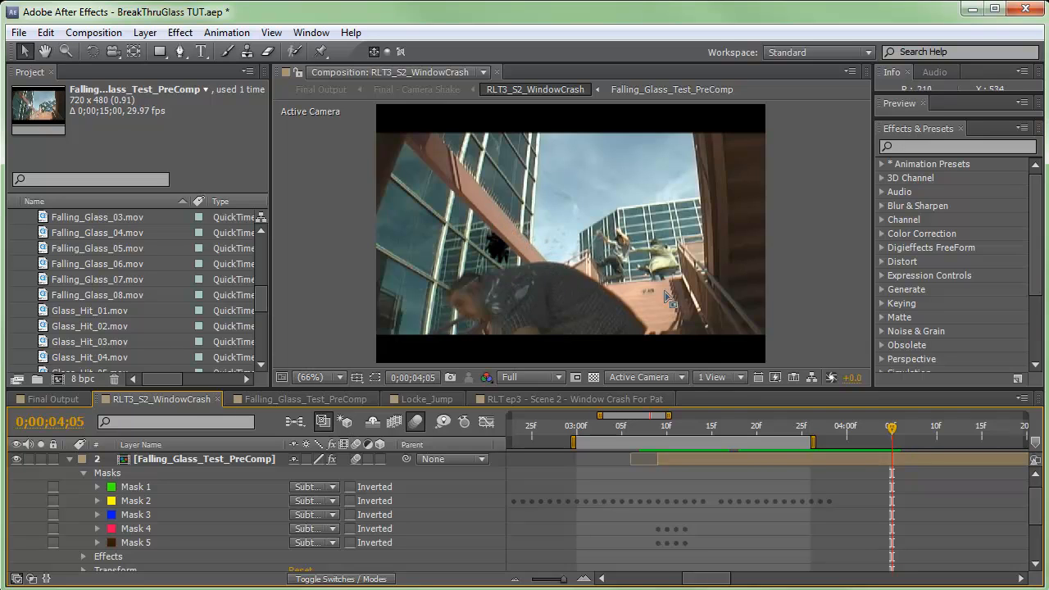
{"action": "mouse_move", "coordinate": [816, 426]}
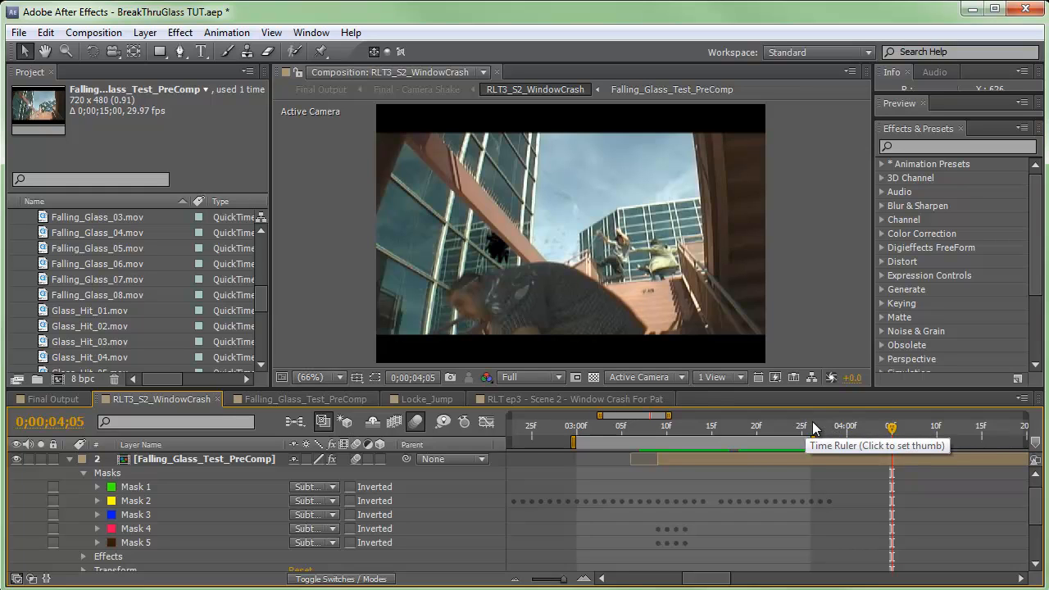
{"action": "left_click", "coordinate": [827, 426]}
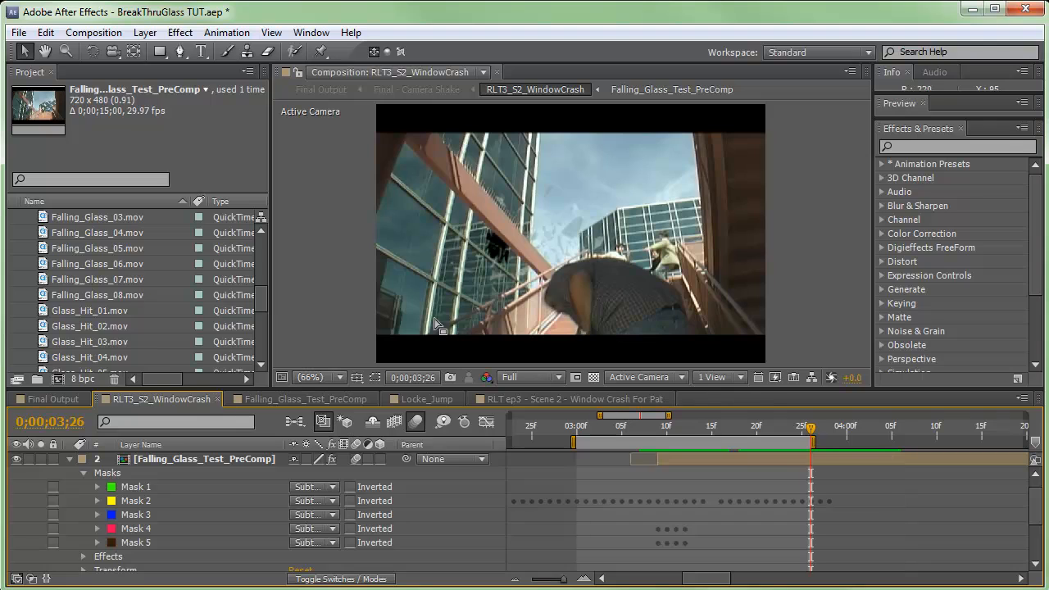
{"action": "mouse_move", "coordinate": [66, 533]}
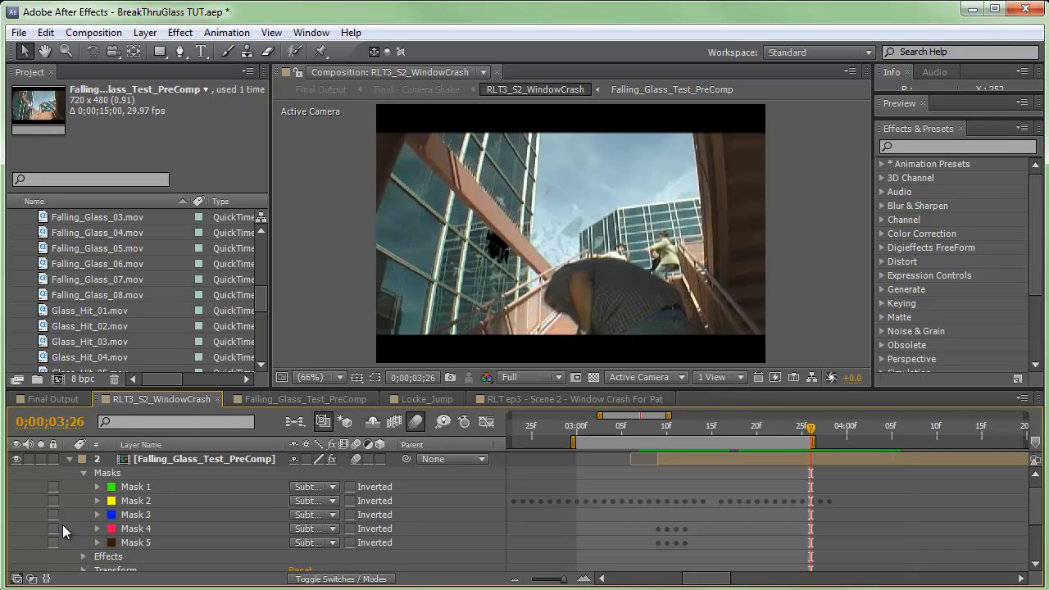
{"action": "mouse_move", "coordinate": [183, 452]}
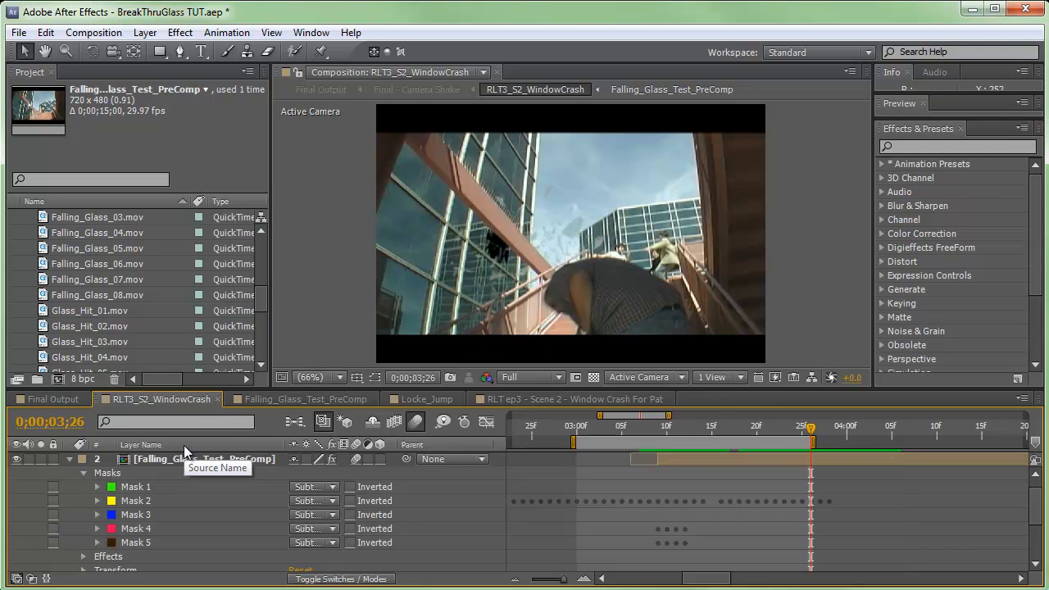
{"action": "mouse_move", "coordinate": [127, 492]}
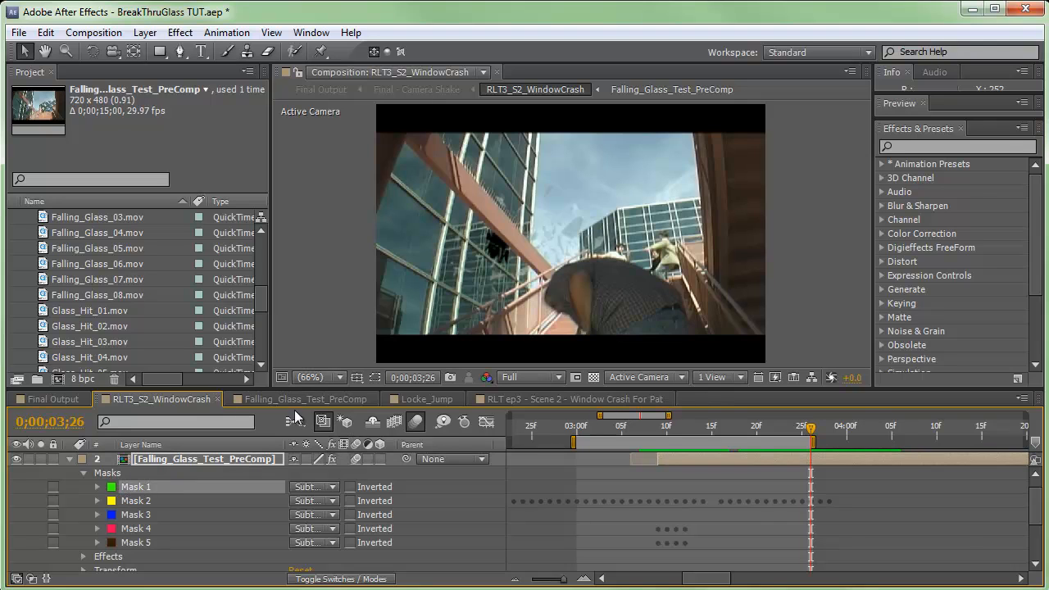
{"action": "left_click", "coordinate": [374, 377]}
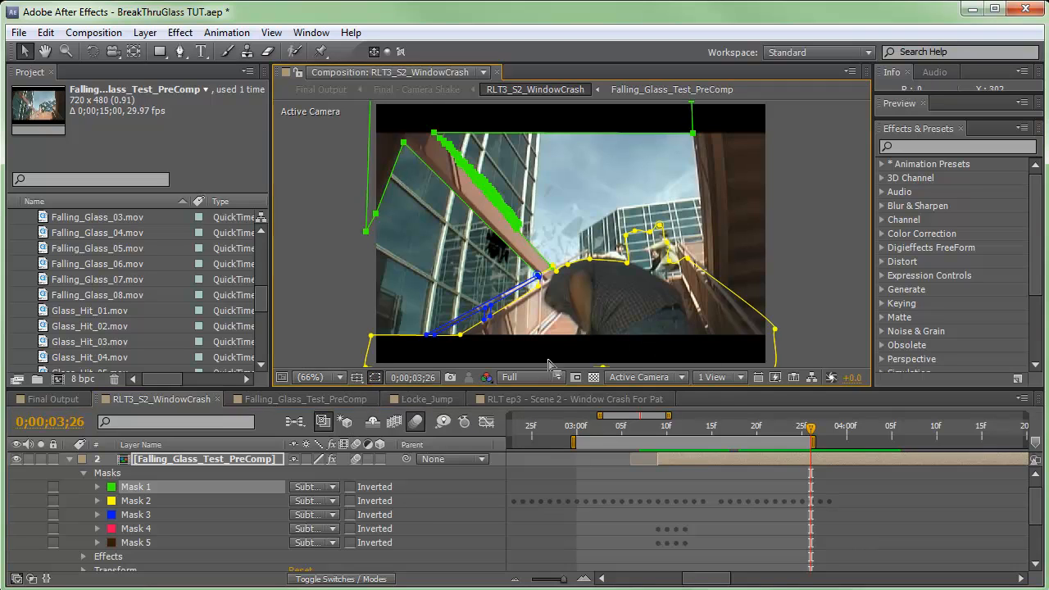
{"action": "mouse_move", "coordinate": [203, 484]}
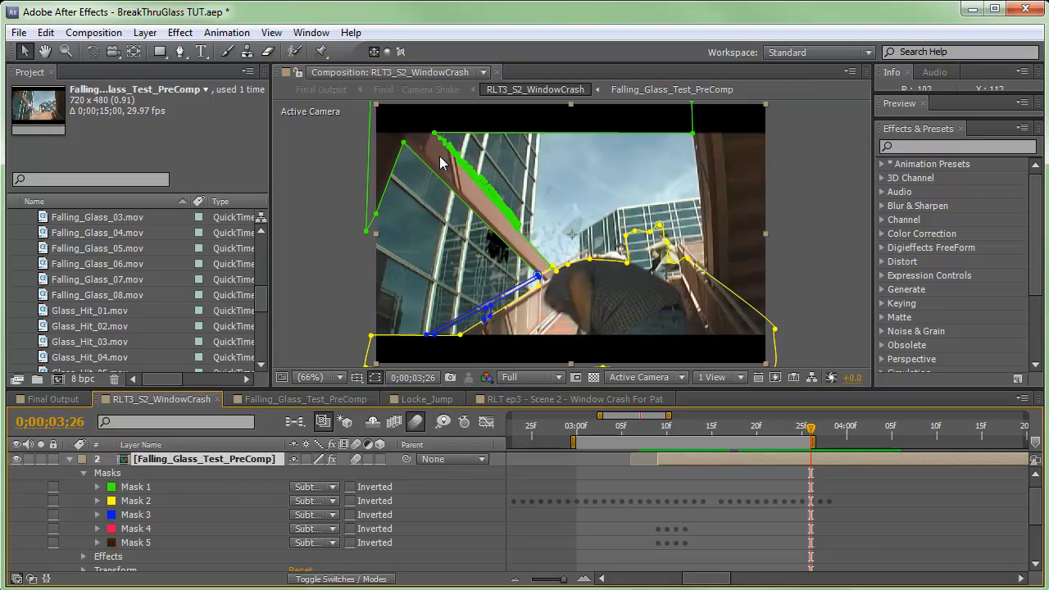
{"action": "mouse_move", "coordinate": [479, 186]}
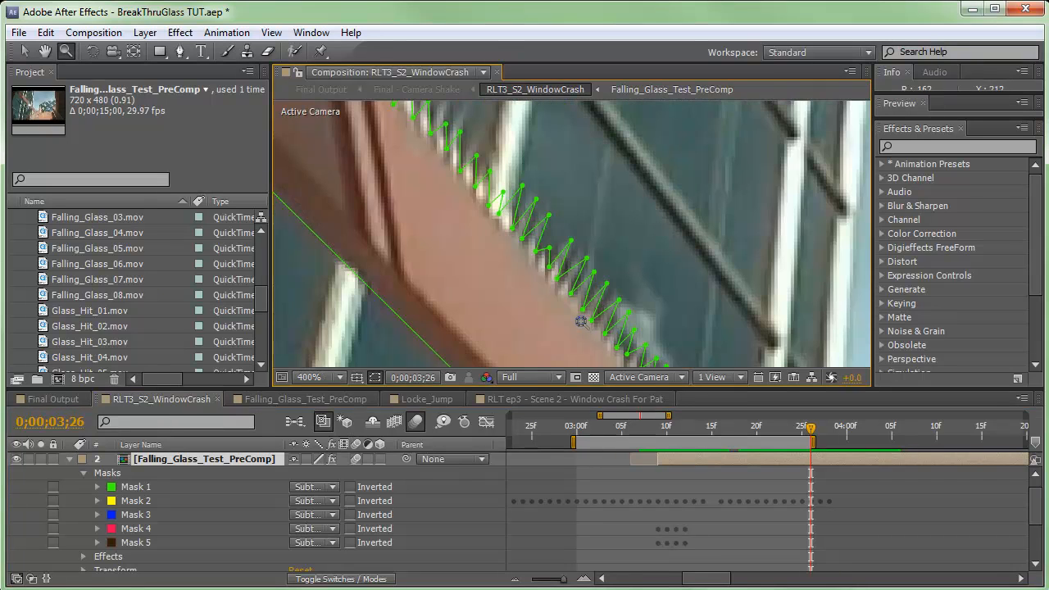
{"action": "mouse_move", "coordinate": [554, 230]}
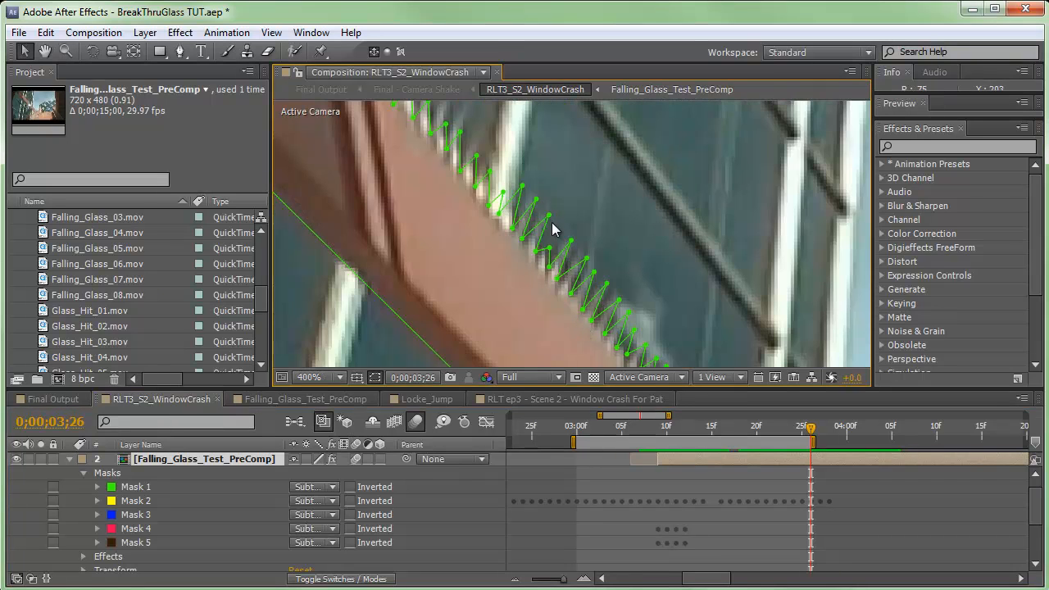
{"action": "left_click", "coordinate": [314, 377]}
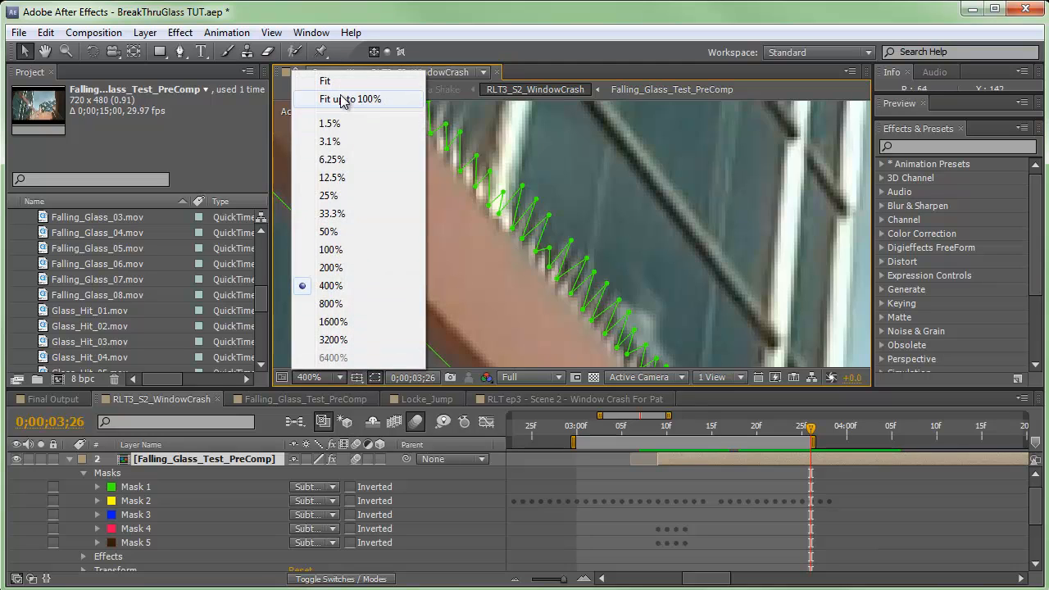
{"action": "left_click", "coordinate": [348, 98]}
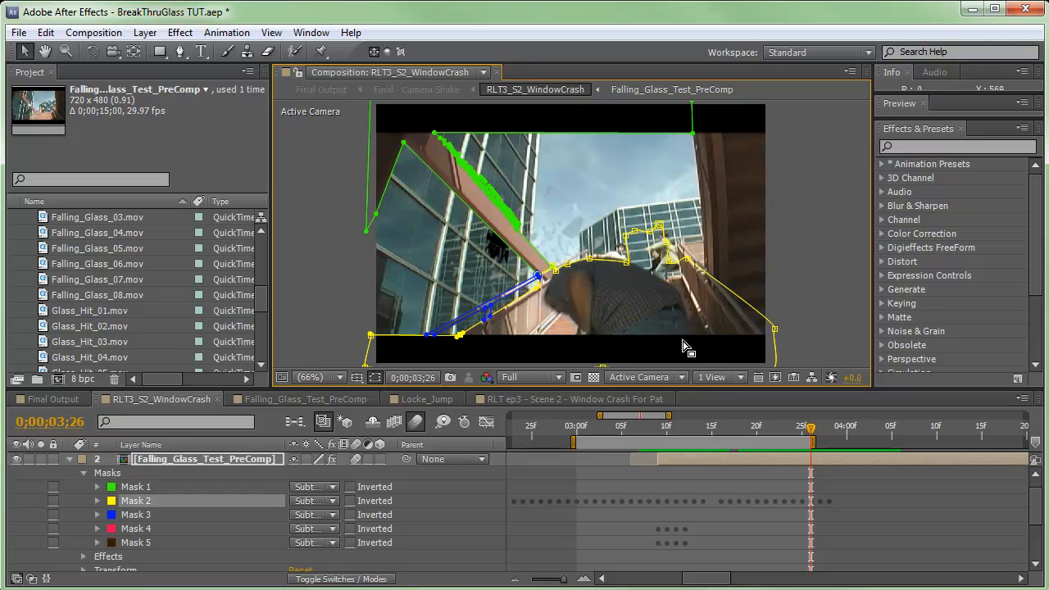
{"action": "mouse_move", "coordinate": [451, 328]}
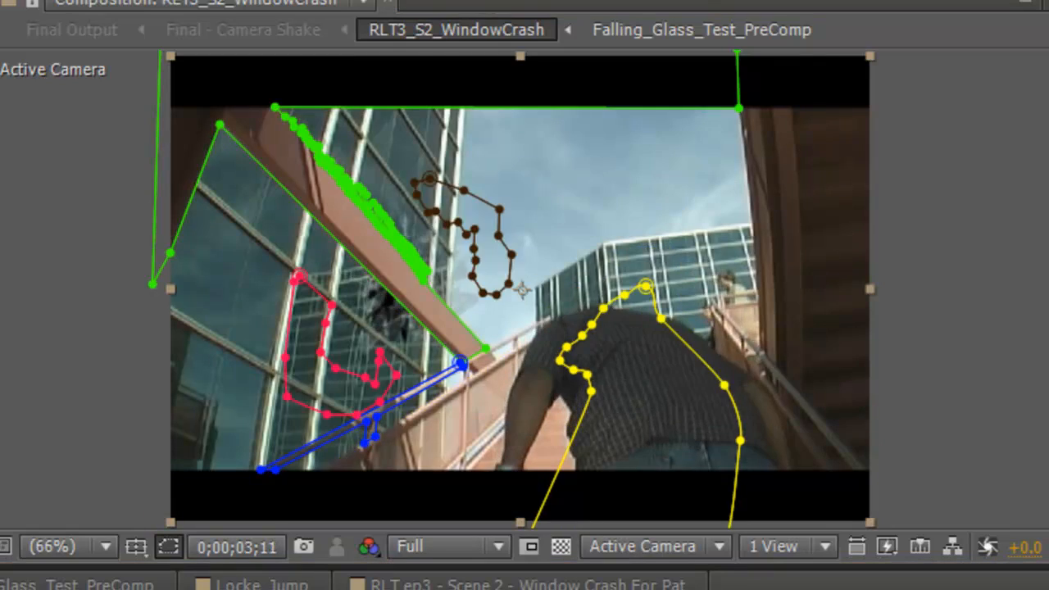
{"action": "key", "text": "Left"}
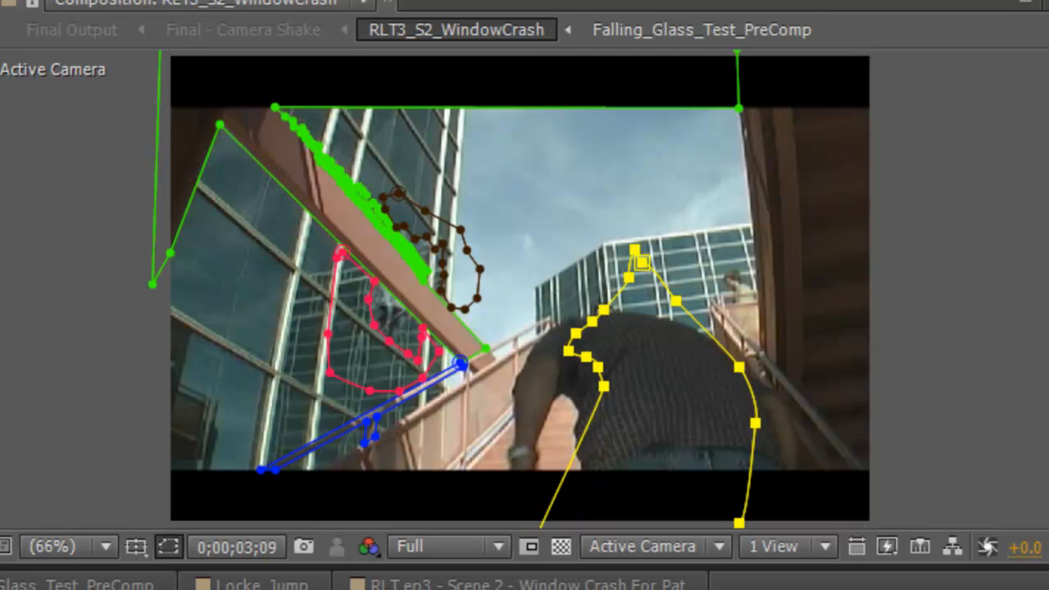
{"action": "mouse_move", "coordinate": [320, 85]}
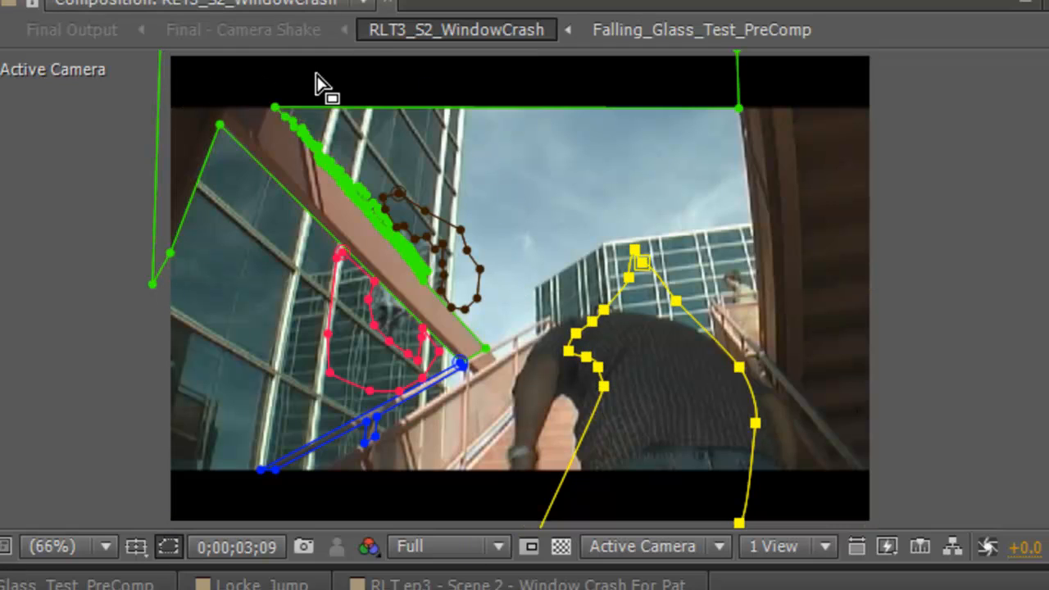
{"action": "mouse_move", "coordinate": [390, 488]}
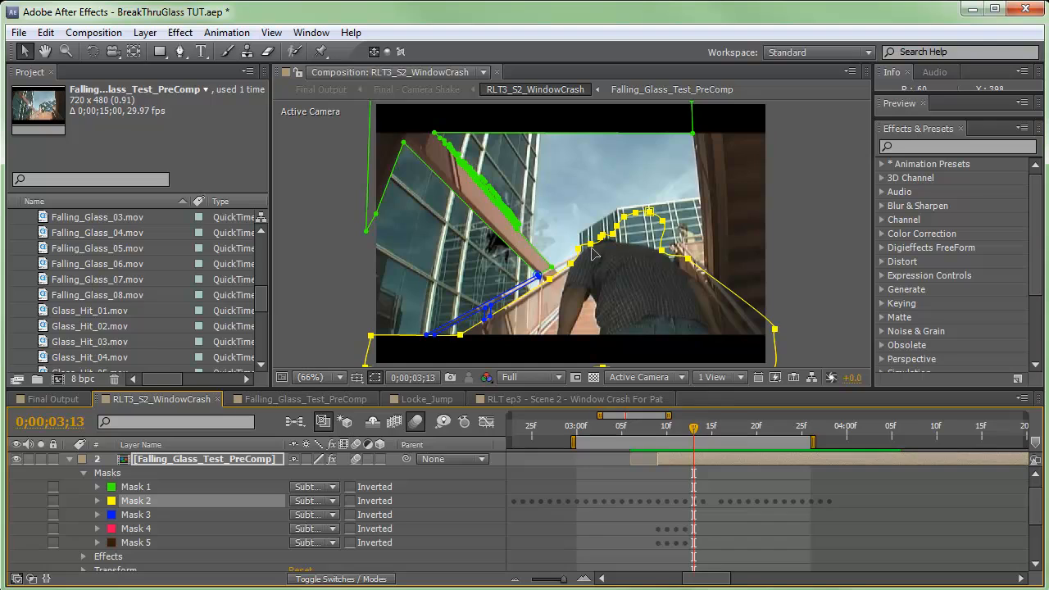
{"action": "mouse_move", "coordinate": [570, 271]}
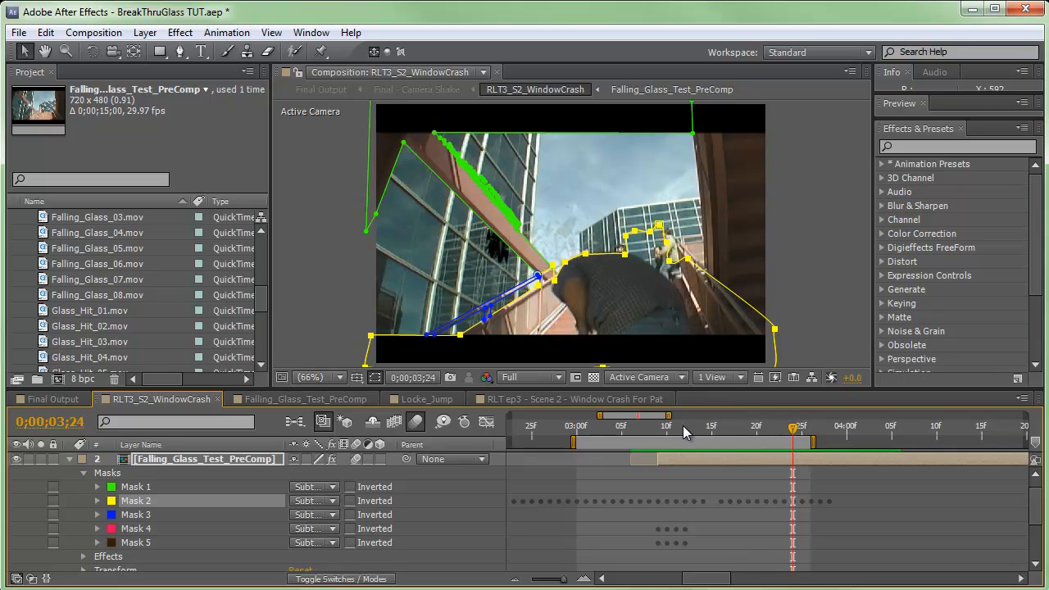
{"action": "left_click", "coordinate": [829, 426]}
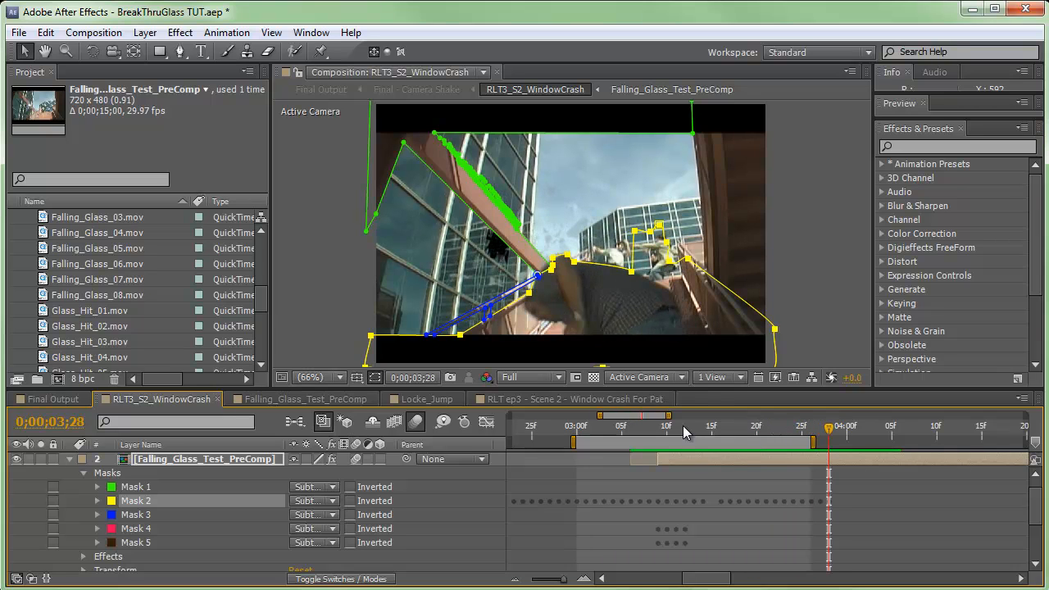
{"action": "left_click", "coordinate": [846, 426]}
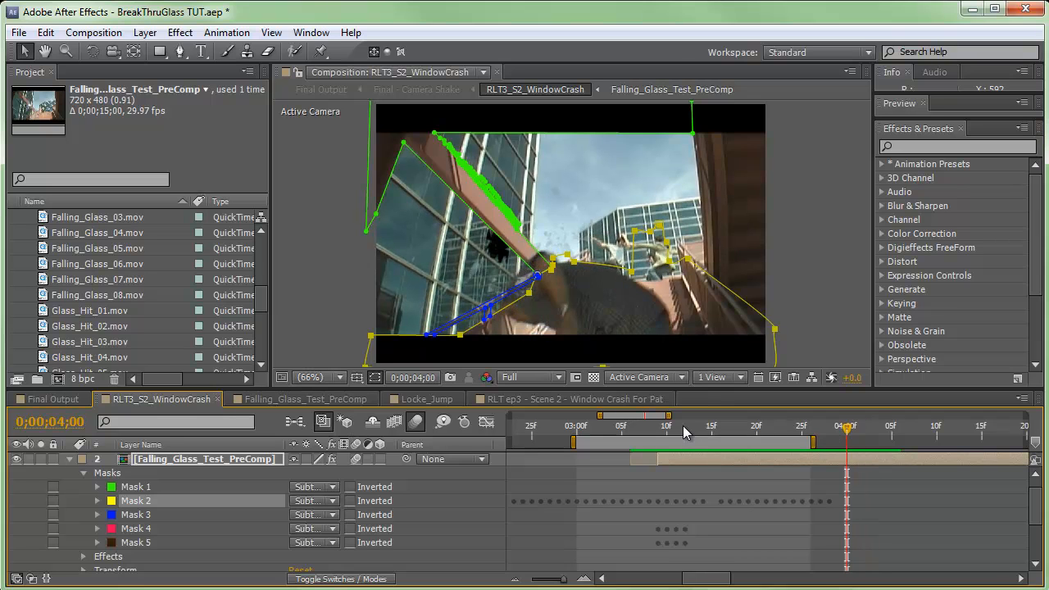
{"action": "left_click_drag", "start_coordinate": [846, 426], "coordinate": [802, 426]}
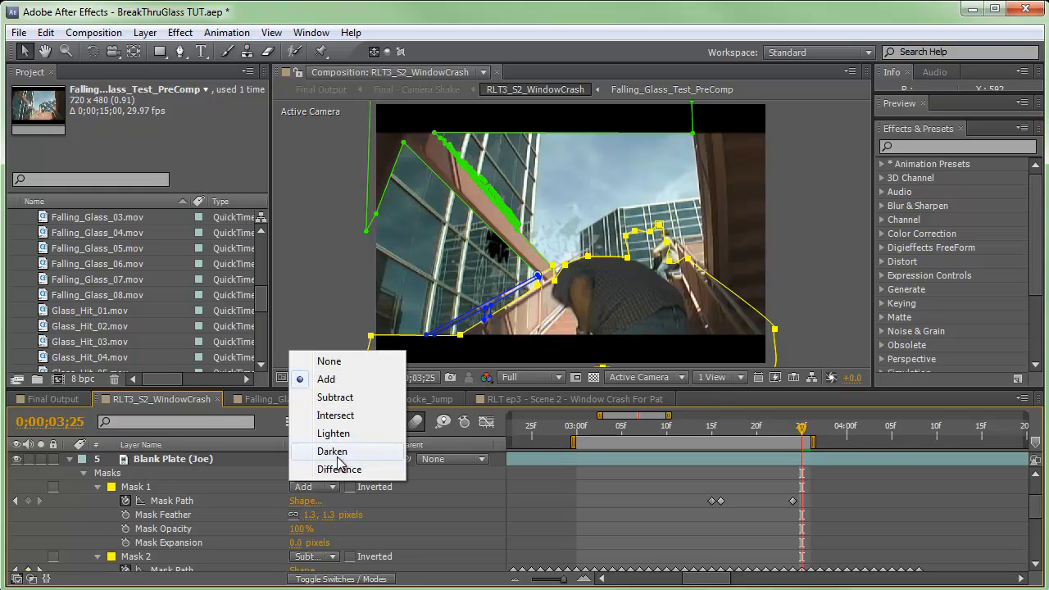
Step: Toggle Blank Plate (Joe) mask modes: Mask 2 to None, Mask 1 to Subtract
{"action": "left_click", "coordinate": [327, 360]}
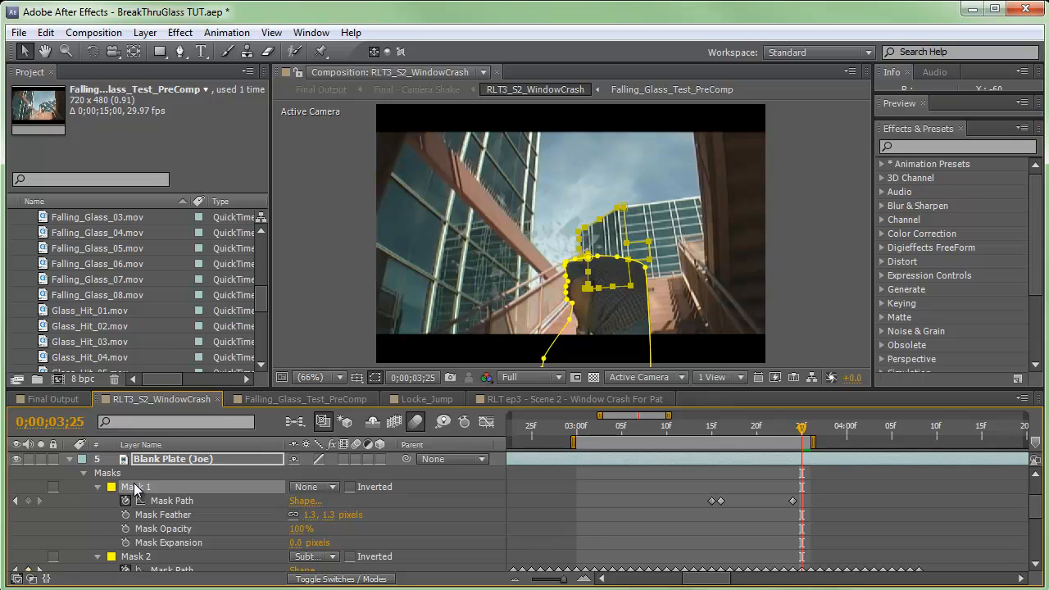
{"action": "mouse_move", "coordinate": [636, 195]}
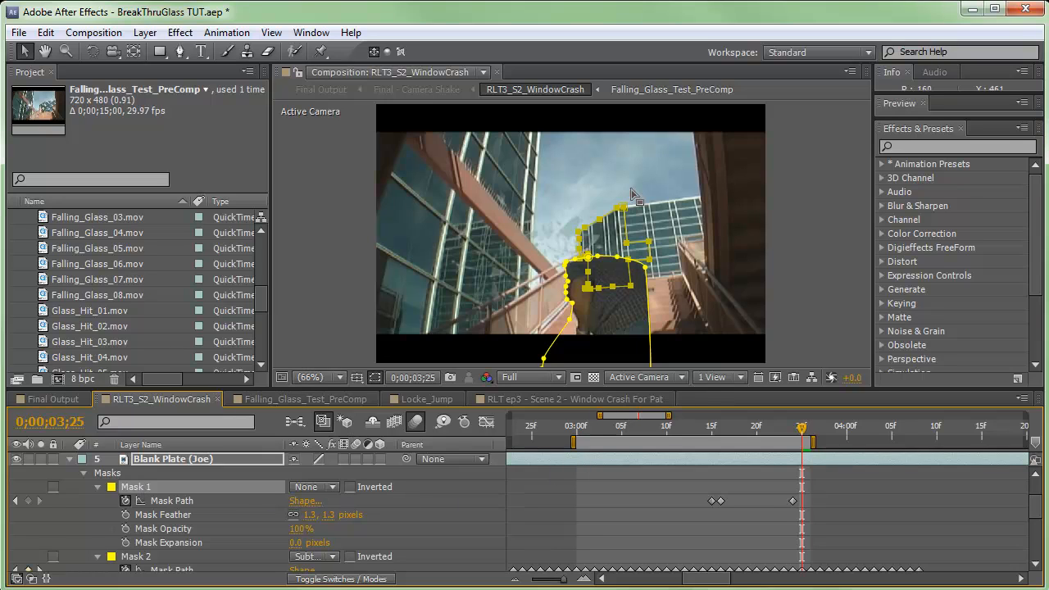
{"action": "left_click", "coordinate": [314, 486]}
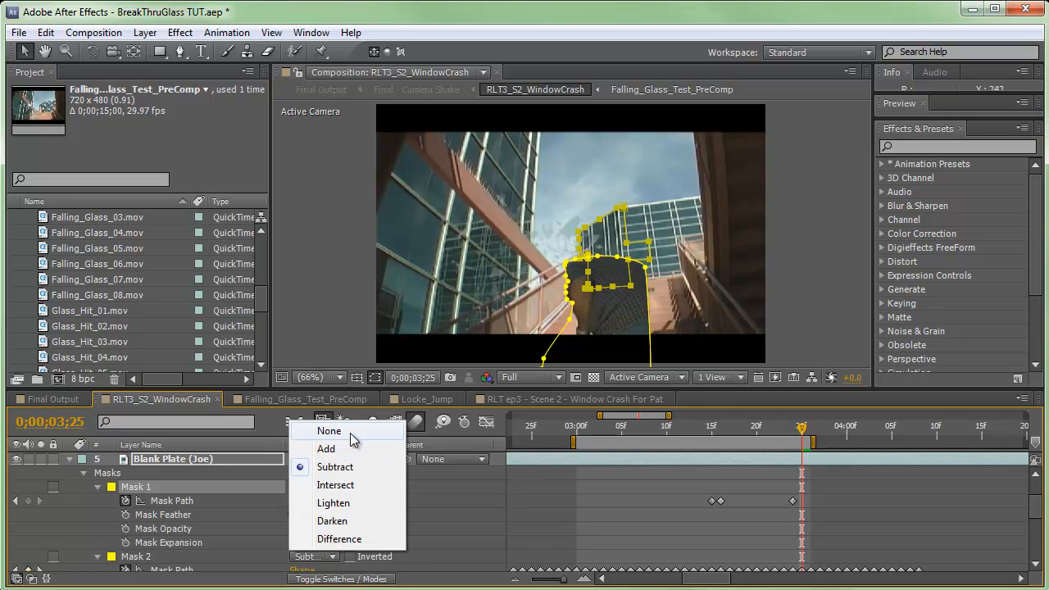
{"action": "left_click", "coordinate": [328, 430]}
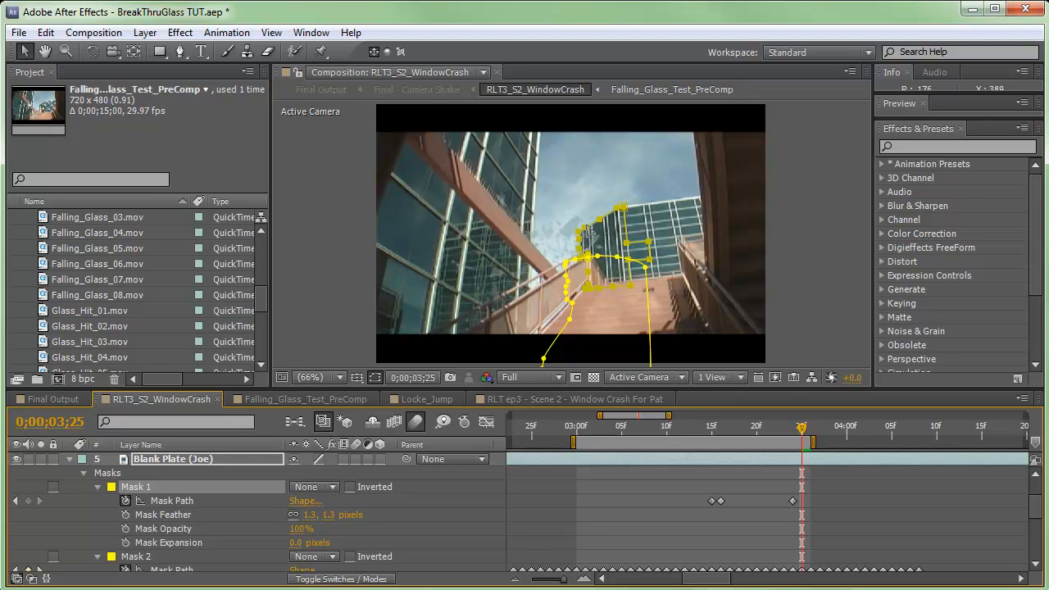
{"action": "mouse_move", "coordinate": [624, 210]}
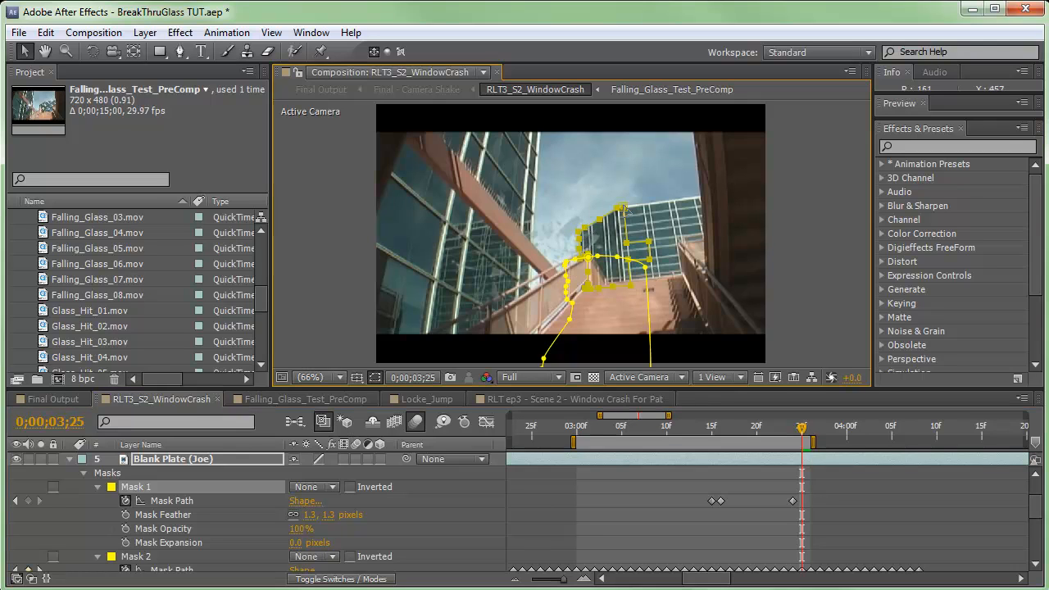
{"action": "left_click", "coordinate": [315, 487]}
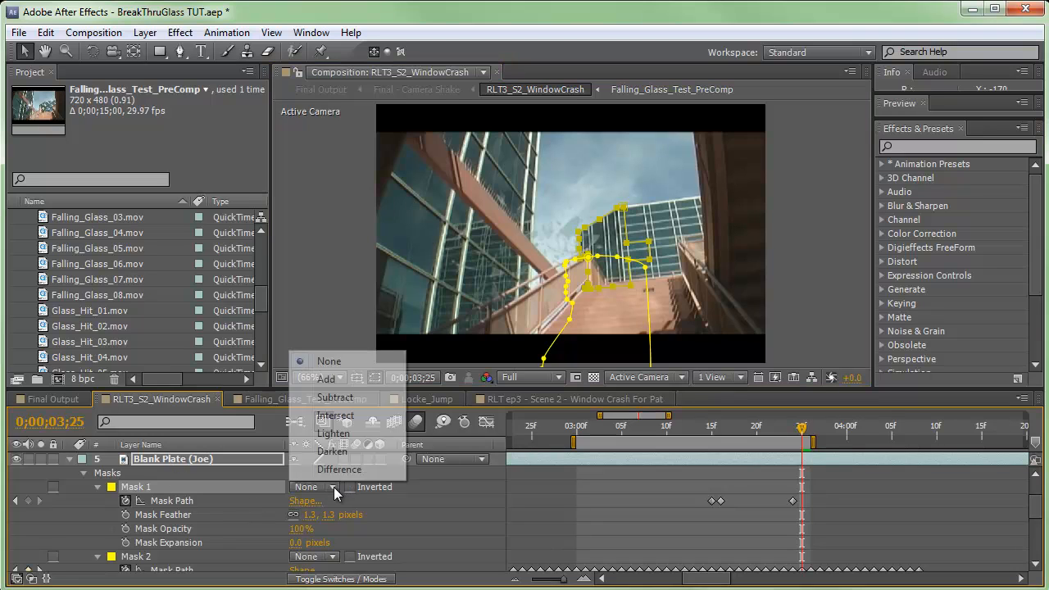
{"action": "left_click", "coordinate": [335, 396]}
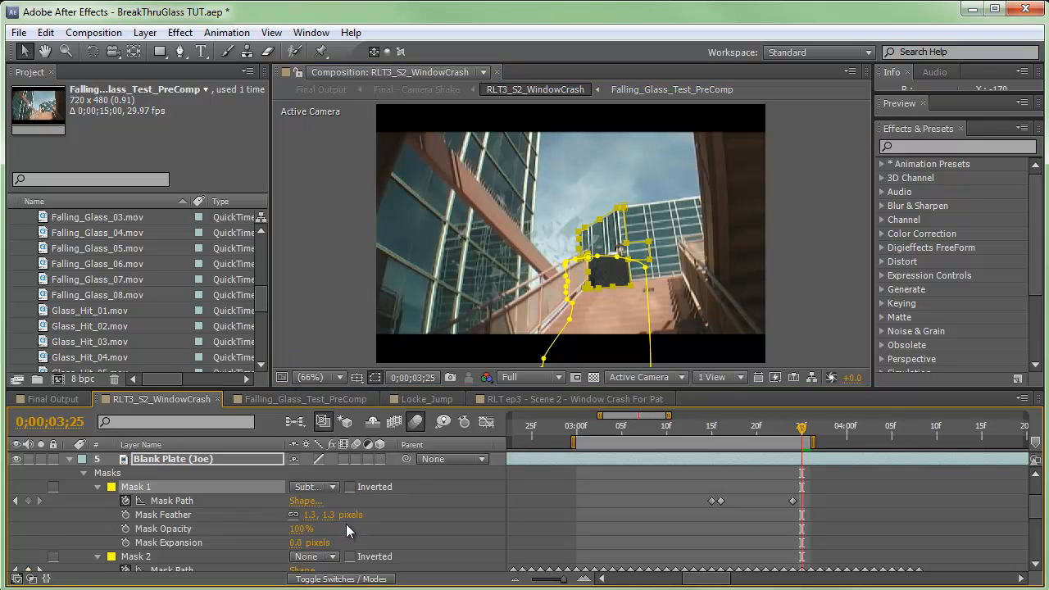
Step: Isolate Mask 1 to inspect its shape, ending with Mask 1 Add and Mask 2 Subtract
{"action": "left_click", "coordinate": [315, 486]}
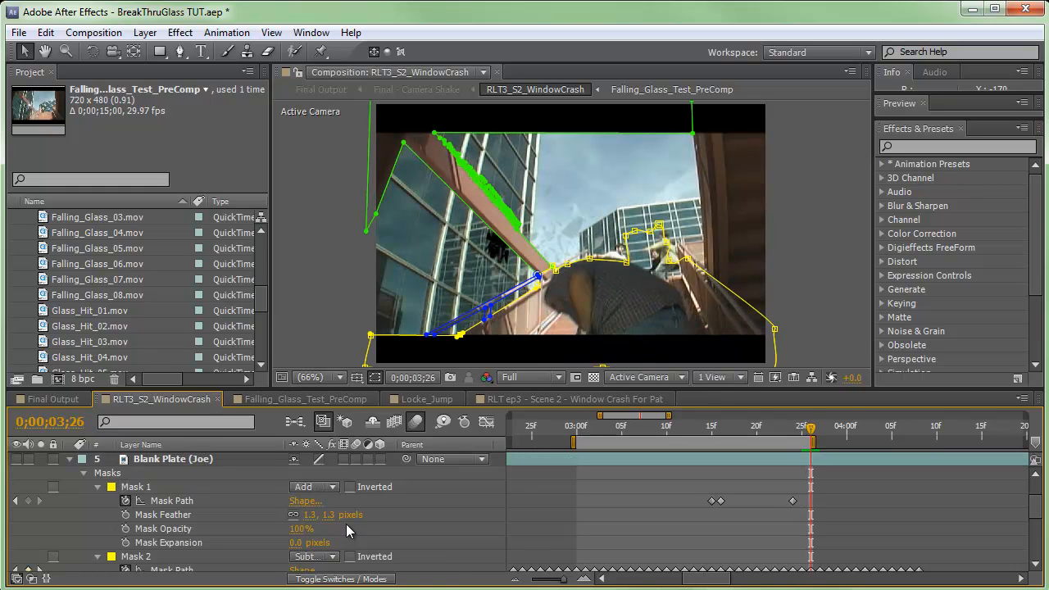
{"action": "mouse_move", "coordinate": [8, 467]}
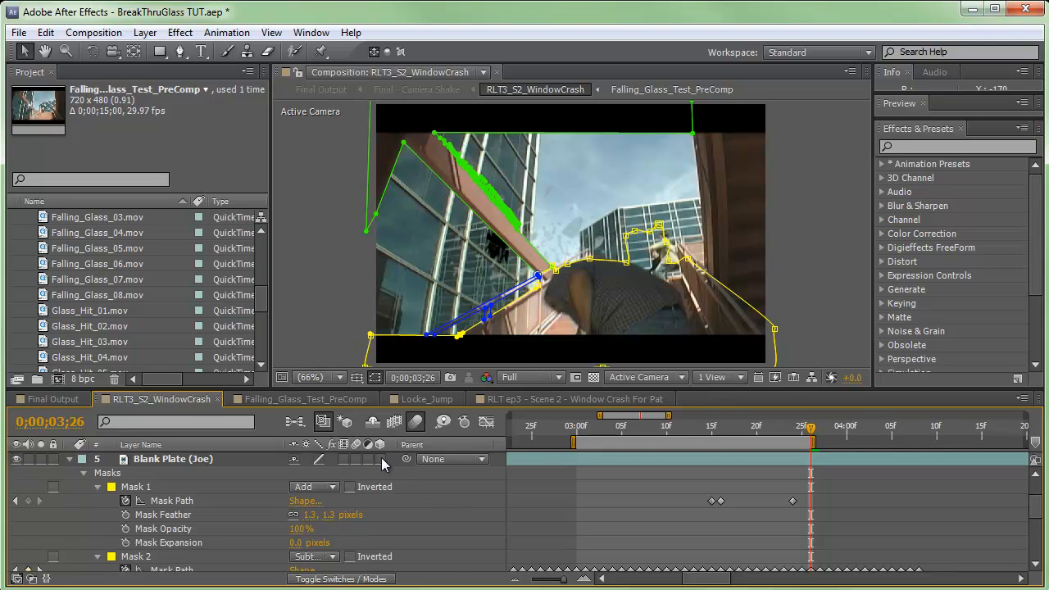
{"action": "left_click", "coordinate": [315, 486]}
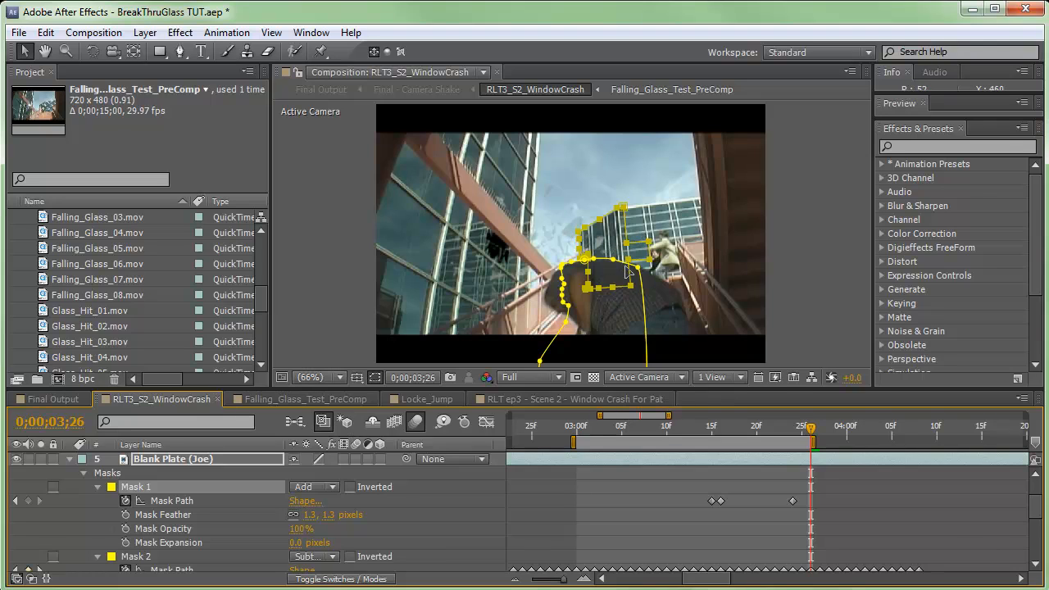
{"action": "left_click", "coordinate": [136, 557]}
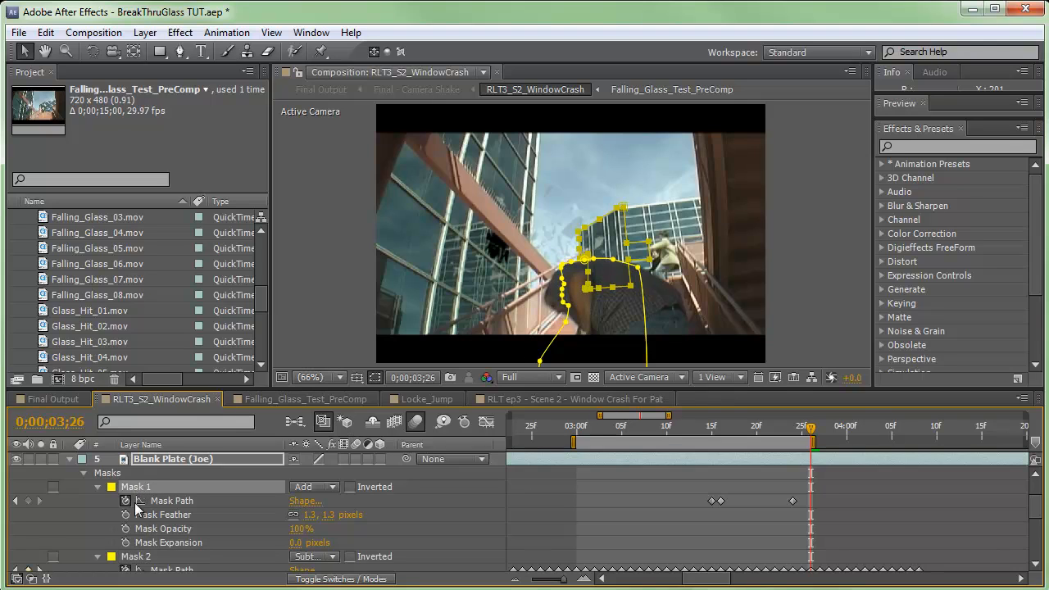
{"action": "mouse_move", "coordinate": [189, 490]}
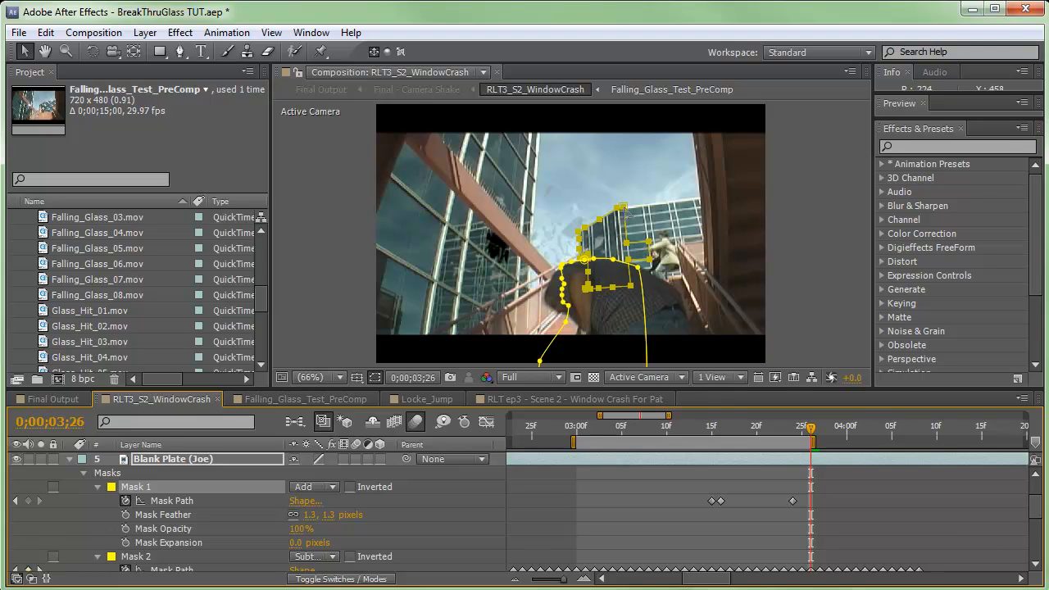
{"action": "mouse_move", "coordinate": [619, 252]}
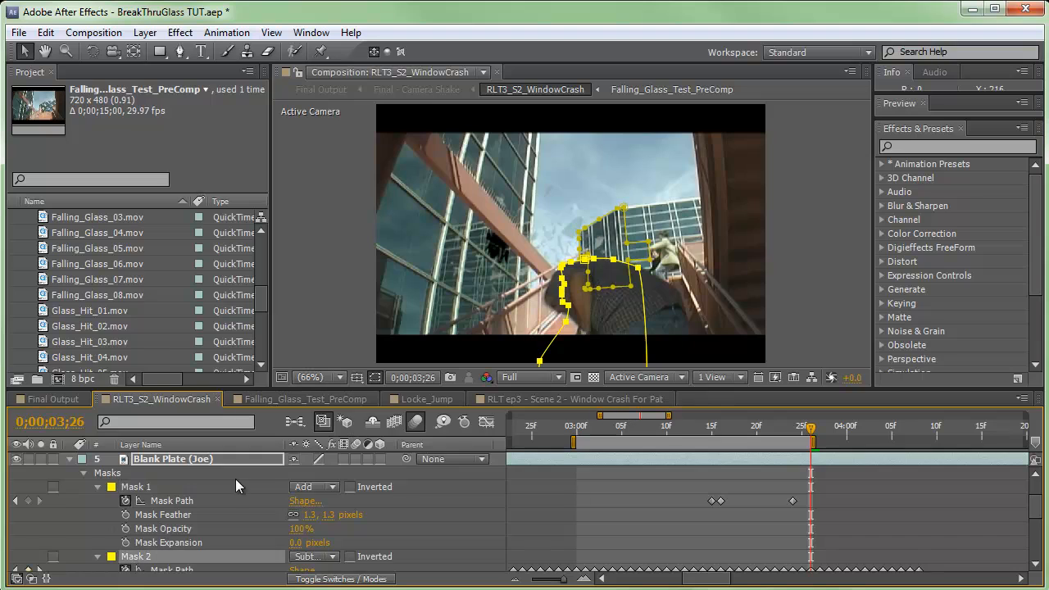
{"action": "scroll", "scroll_direction": "down", "scroll_amount": 3}
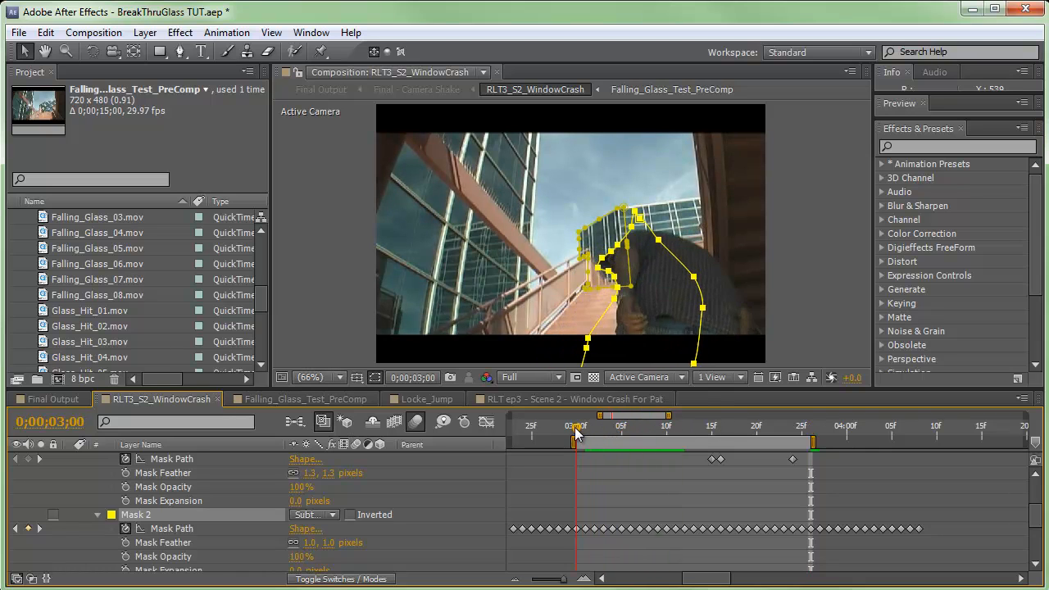
{"action": "left_click", "coordinate": [513, 426]}
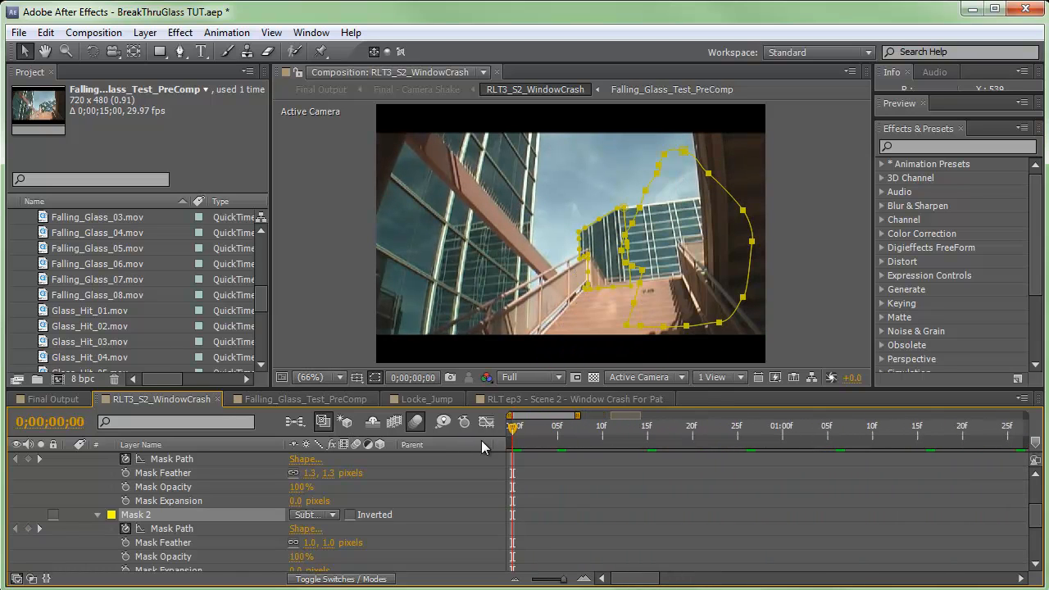
{"action": "left_click", "coordinate": [746, 427]}
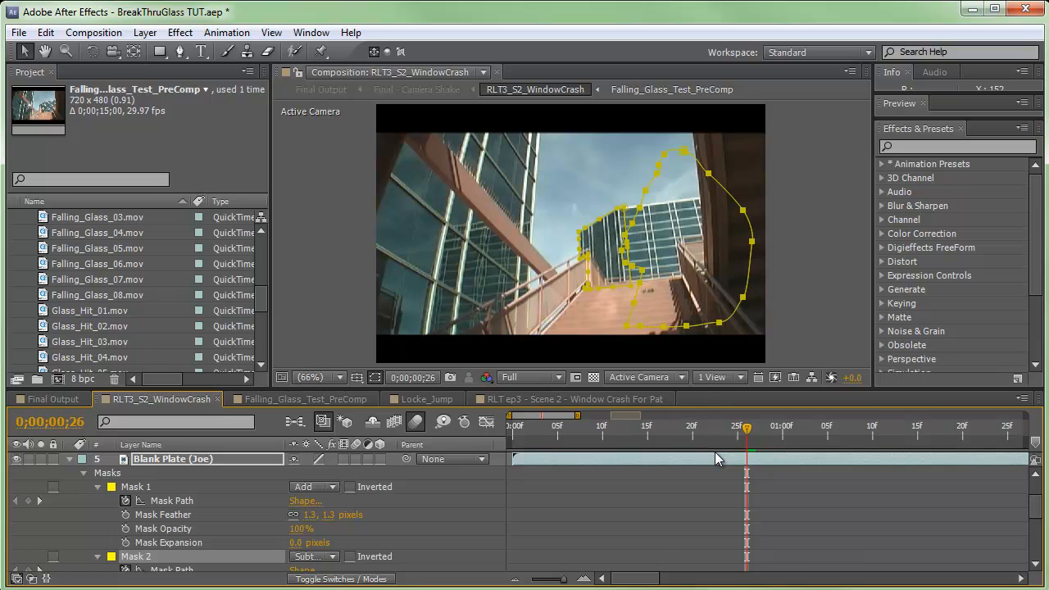
{"action": "left_click", "coordinate": [640, 426]}
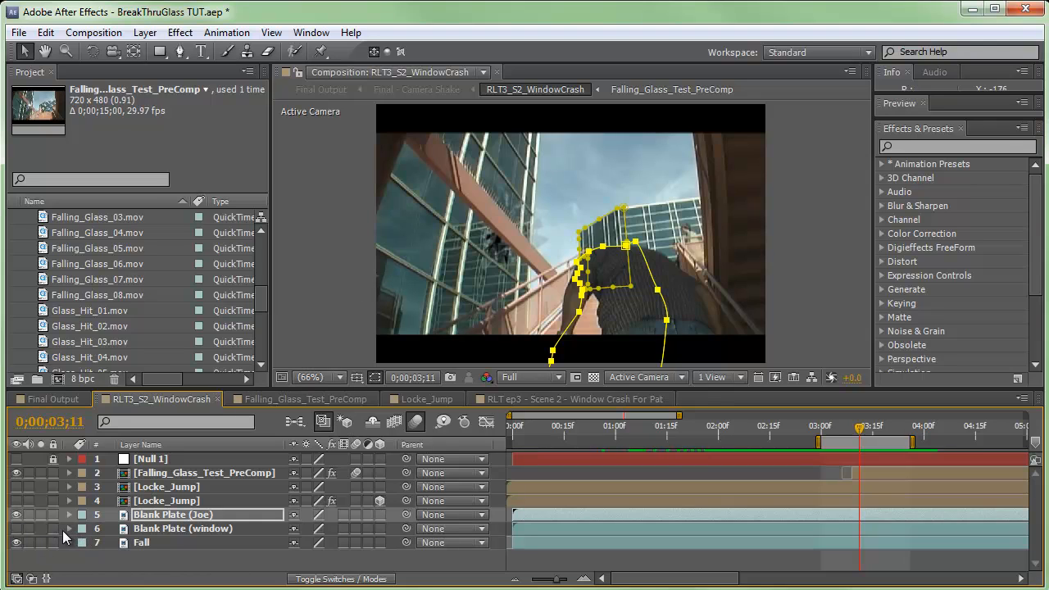
Step: Set Mask 1 on Blank Plate (window) from Add to Subtract
{"action": "left_click", "coordinate": [69, 528]}
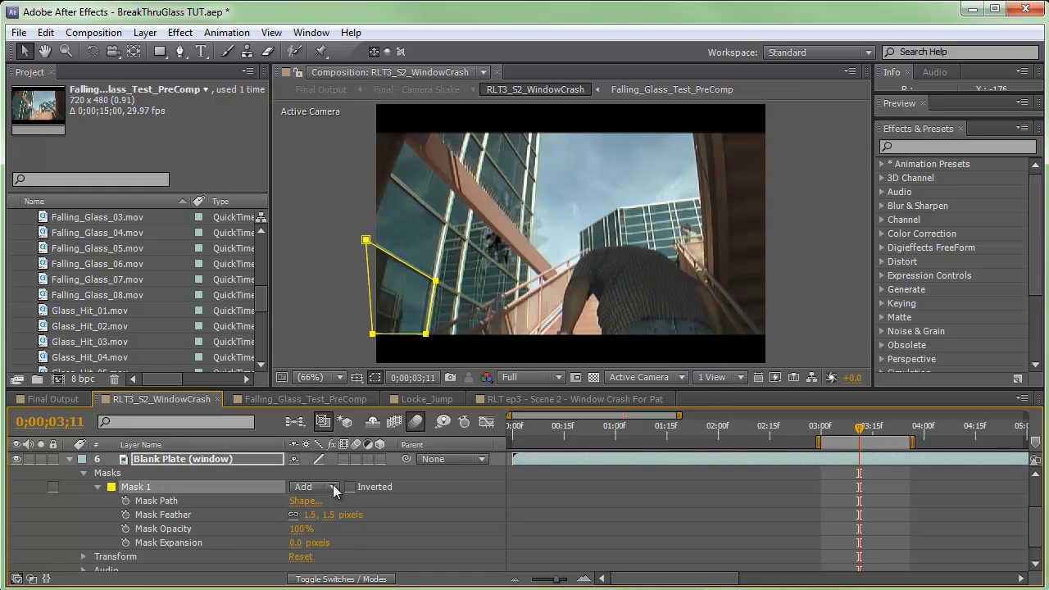
{"action": "left_click", "coordinate": [315, 487]}
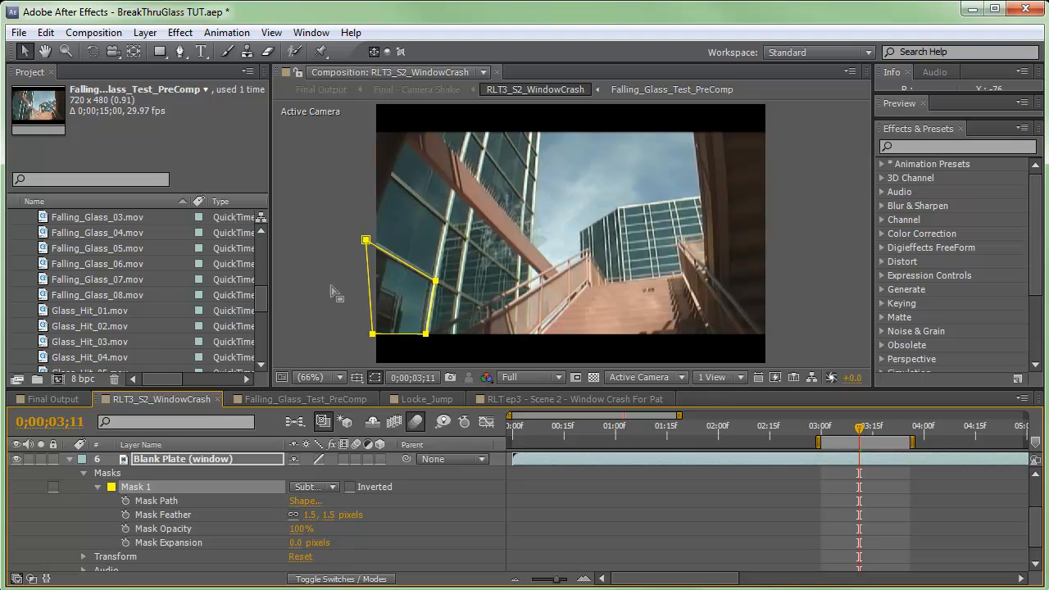
{"action": "mouse_move", "coordinate": [406, 278]}
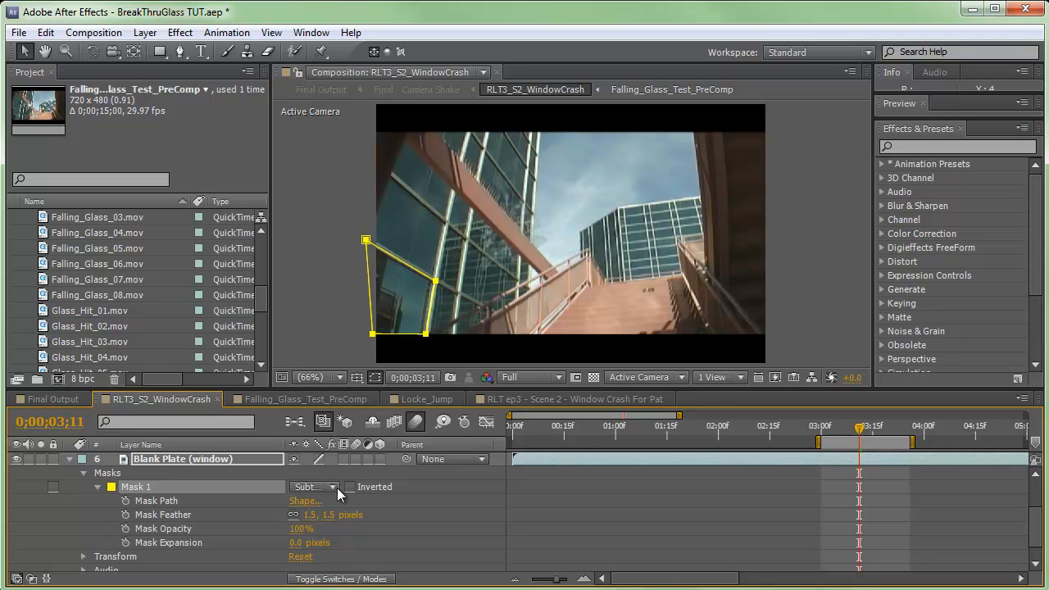
{"action": "left_click", "coordinate": [312, 486]}
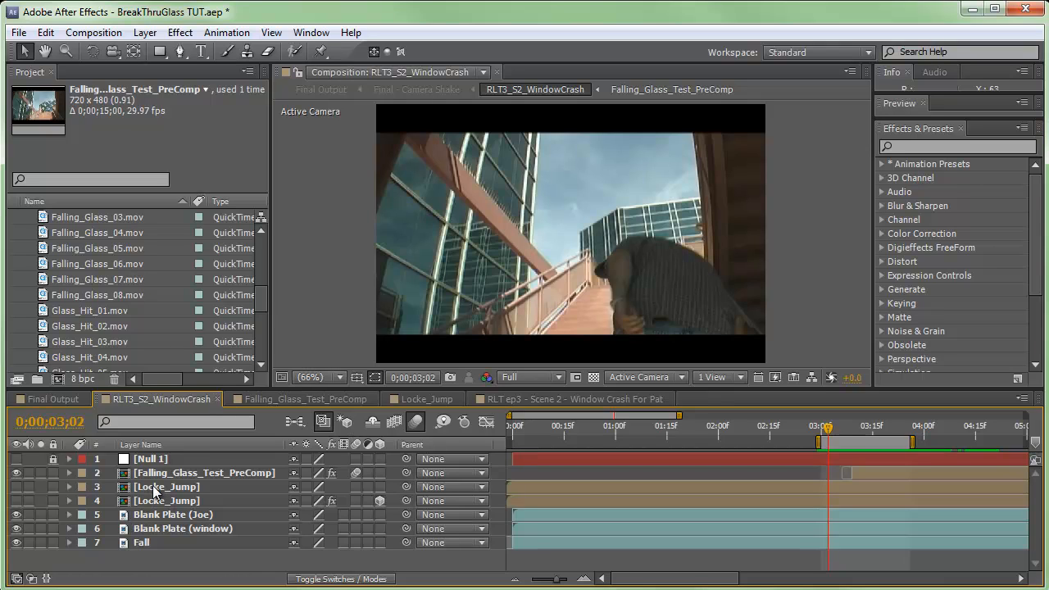
Step: In the Locke_Jump comp, set Mask 1 to None to see the full jump footage
{"action": "left_click", "coordinate": [425, 400]}
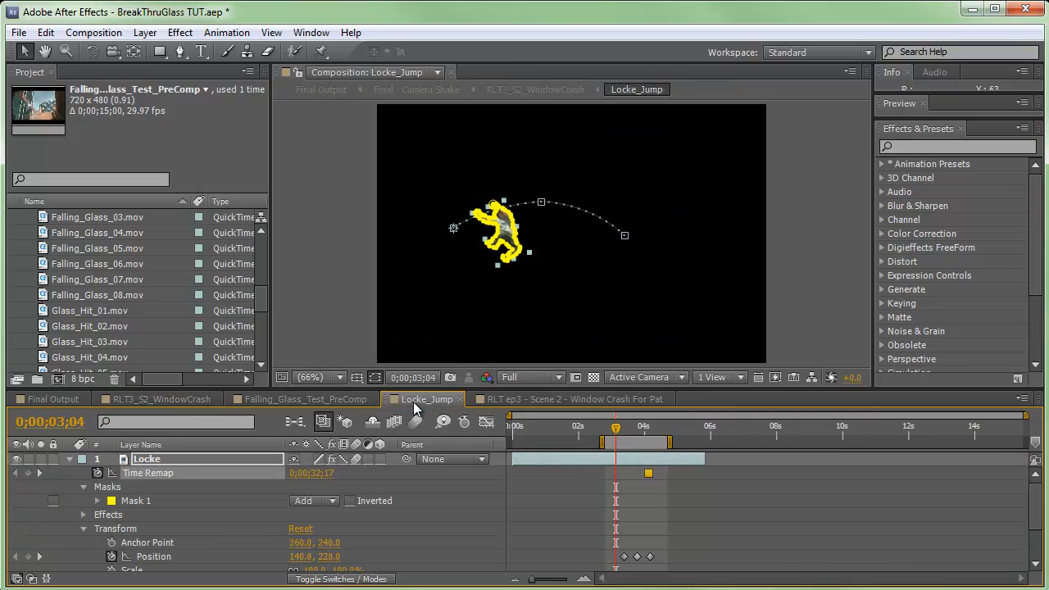
{"action": "mouse_move", "coordinate": [616, 439]}
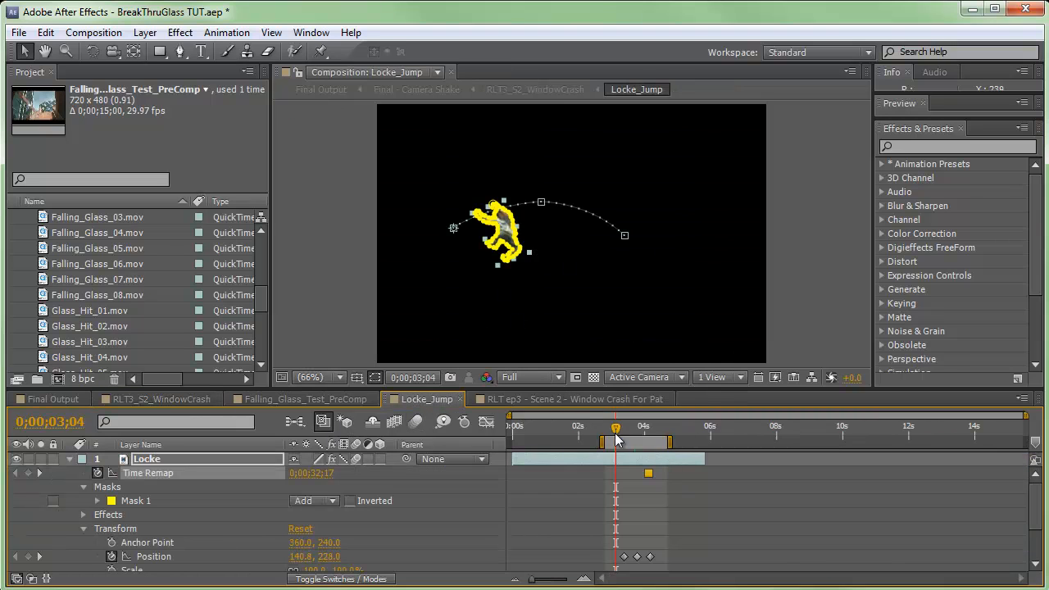
{"action": "left_click_drag", "start_coordinate": [616, 428], "coordinate": [638, 428]}
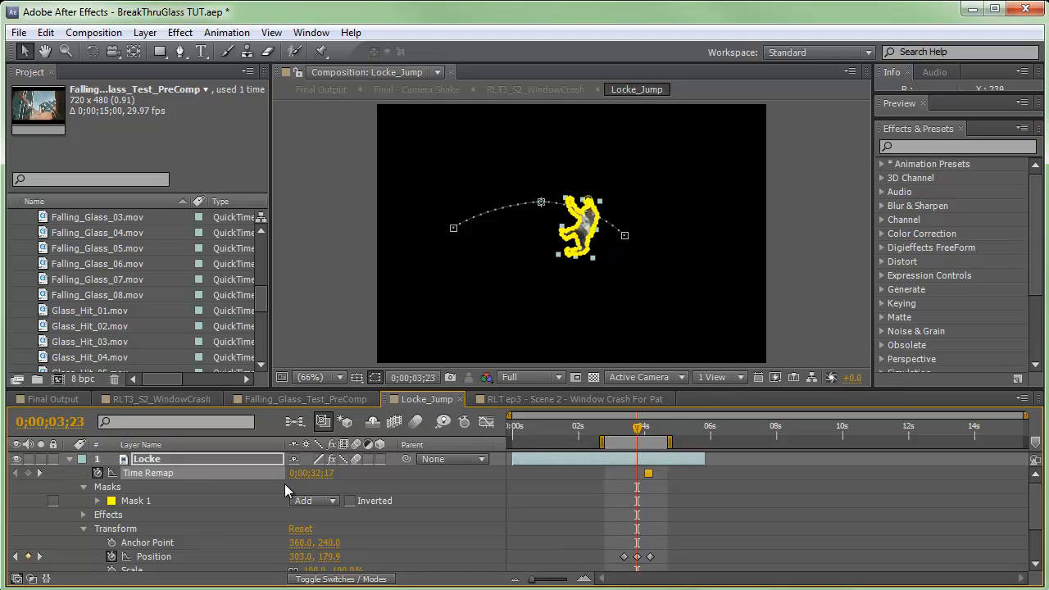
{"action": "left_click", "coordinate": [315, 502]}
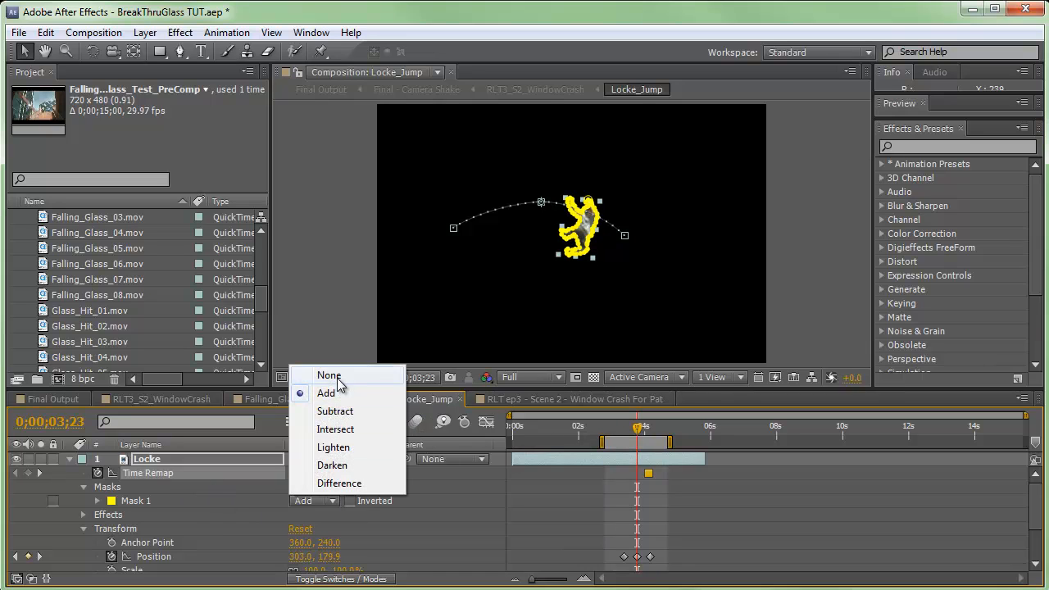
{"action": "left_click", "coordinate": [328, 373]}
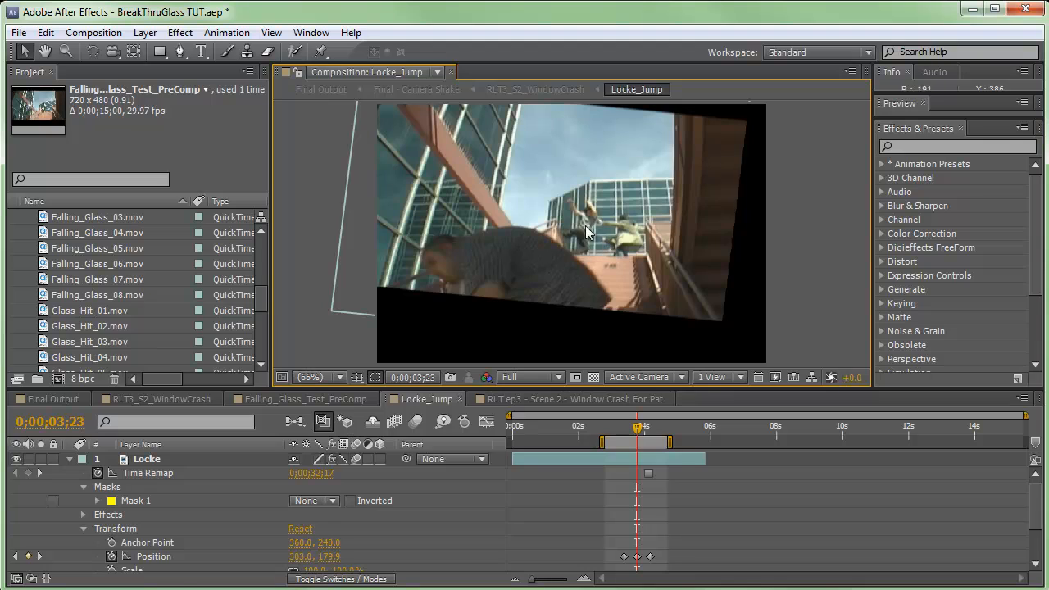
{"action": "mouse_move", "coordinate": [587, 226]}
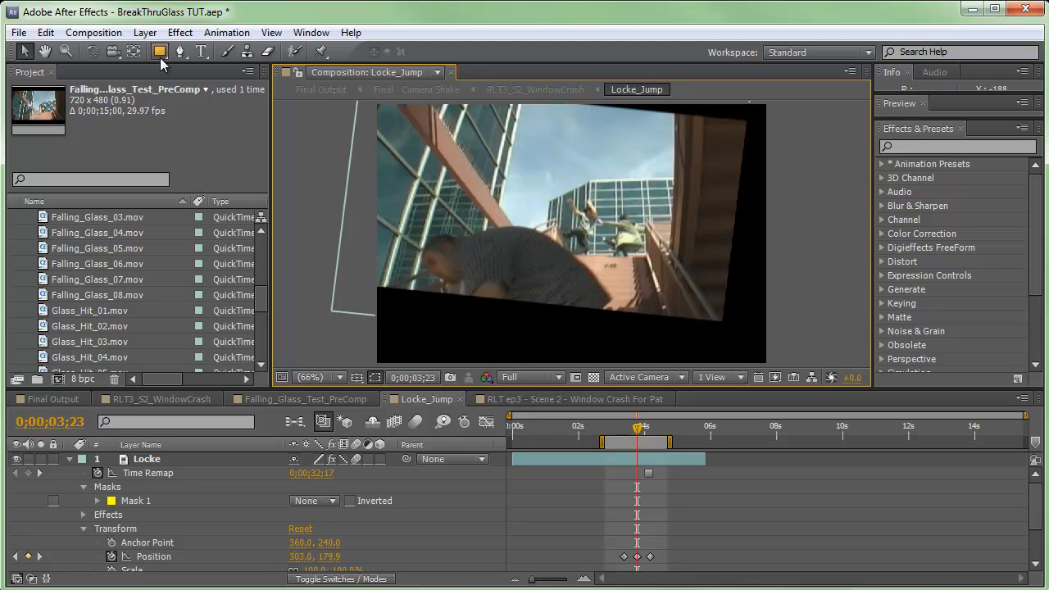
{"action": "mouse_move", "coordinate": [574, 240]}
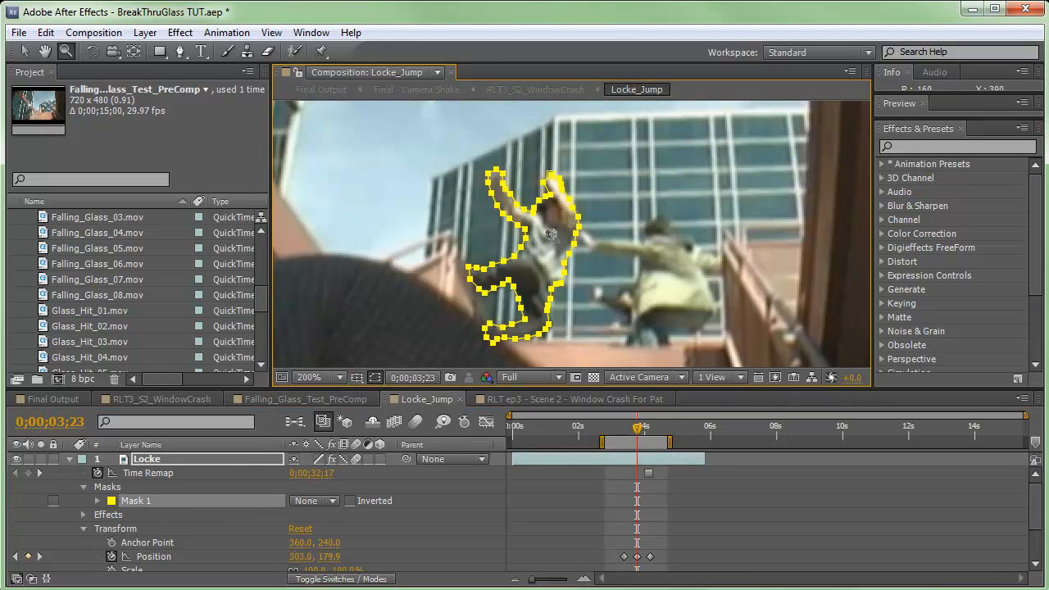
Step: Zoom in on Locke's outline and set Mask 1 back to Add, isolating him on black
{"action": "left_click", "coordinate": [308, 377]}
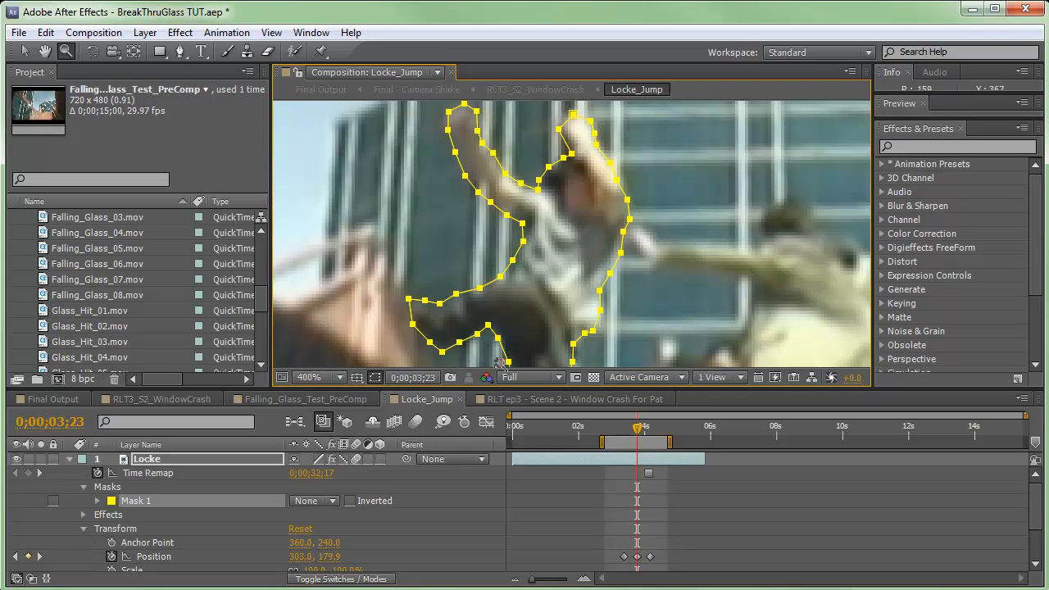
{"action": "left_click", "coordinate": [315, 502]}
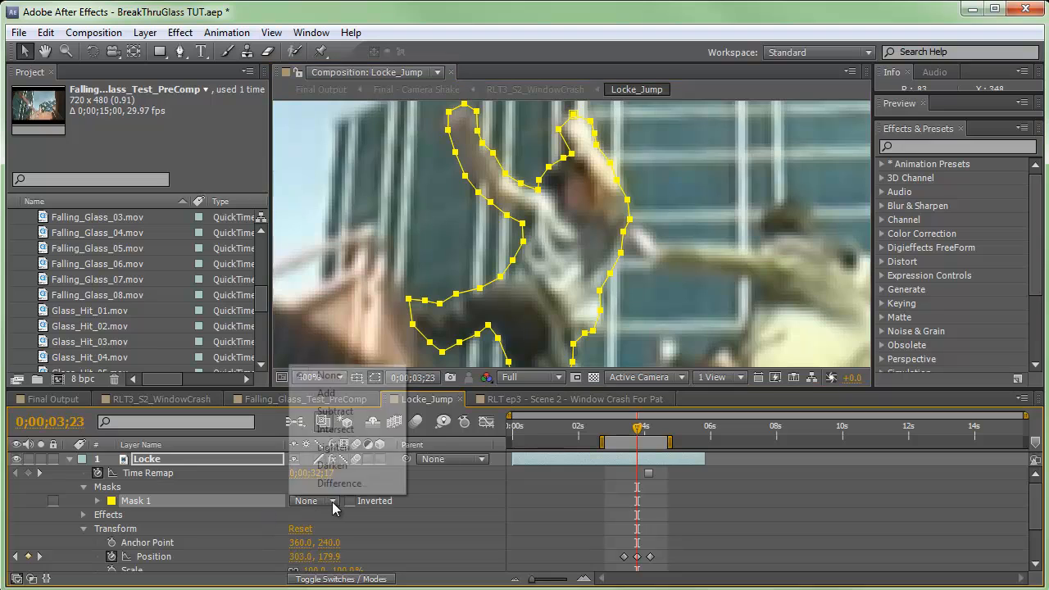
{"action": "left_click", "coordinate": [315, 502]}
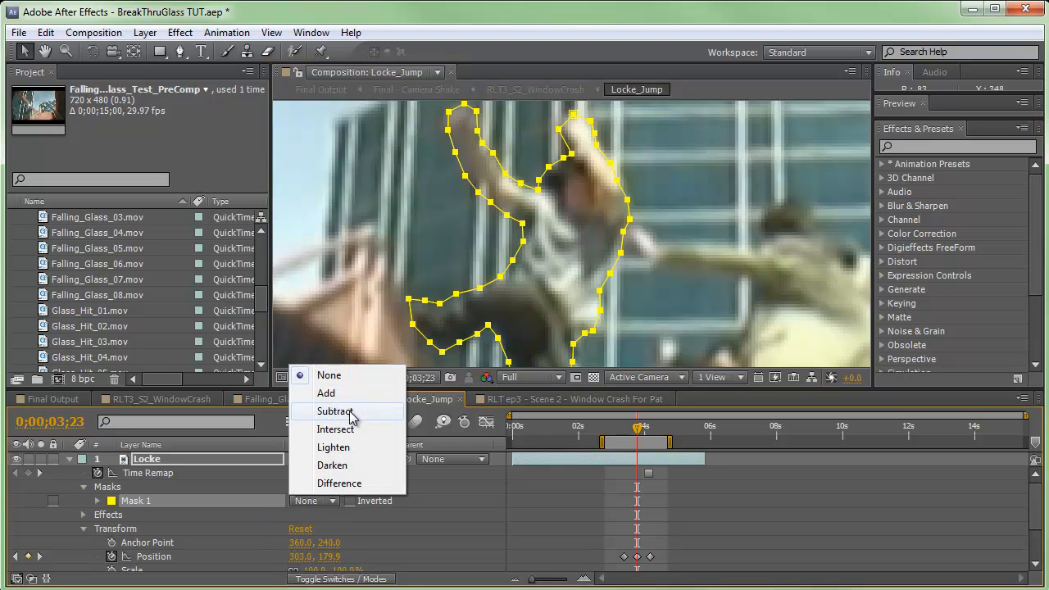
{"action": "left_click", "coordinate": [327, 393]}
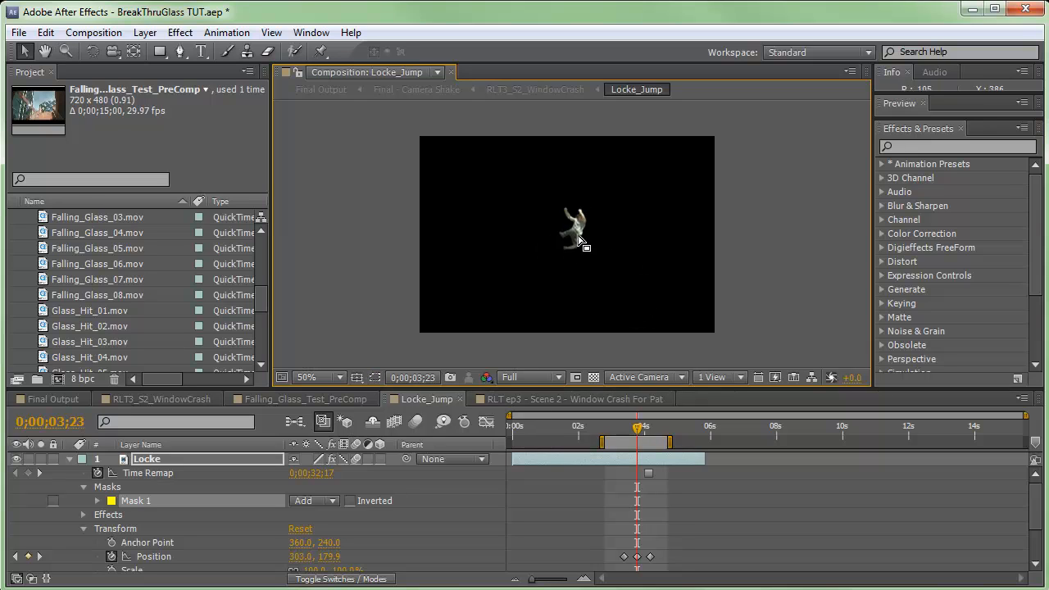
{"action": "left_click", "coordinate": [152, 557]}
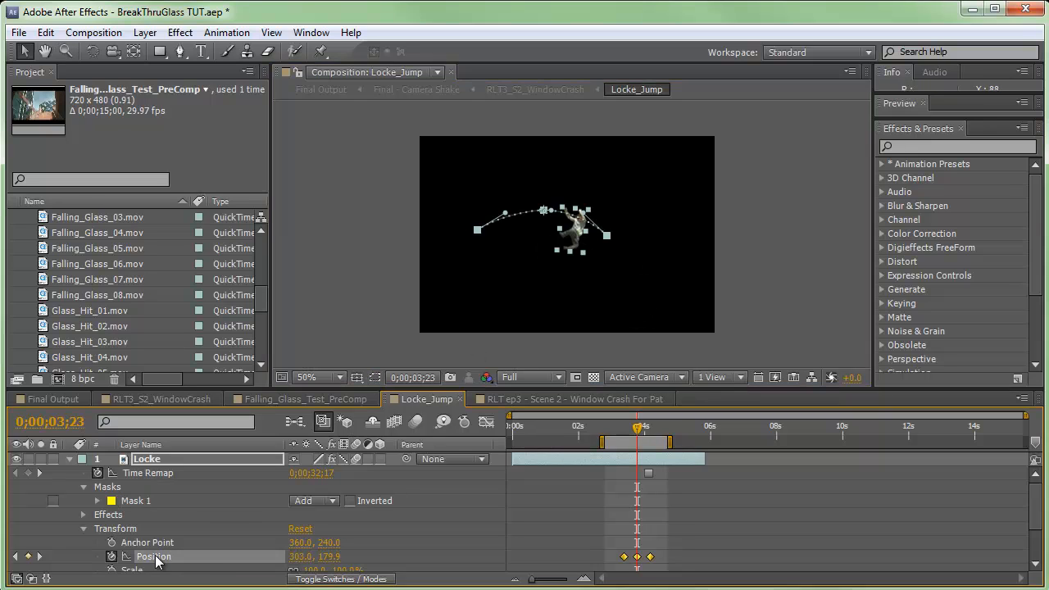
{"action": "scroll", "scroll_direction": "down", "scroll_amount": 3}
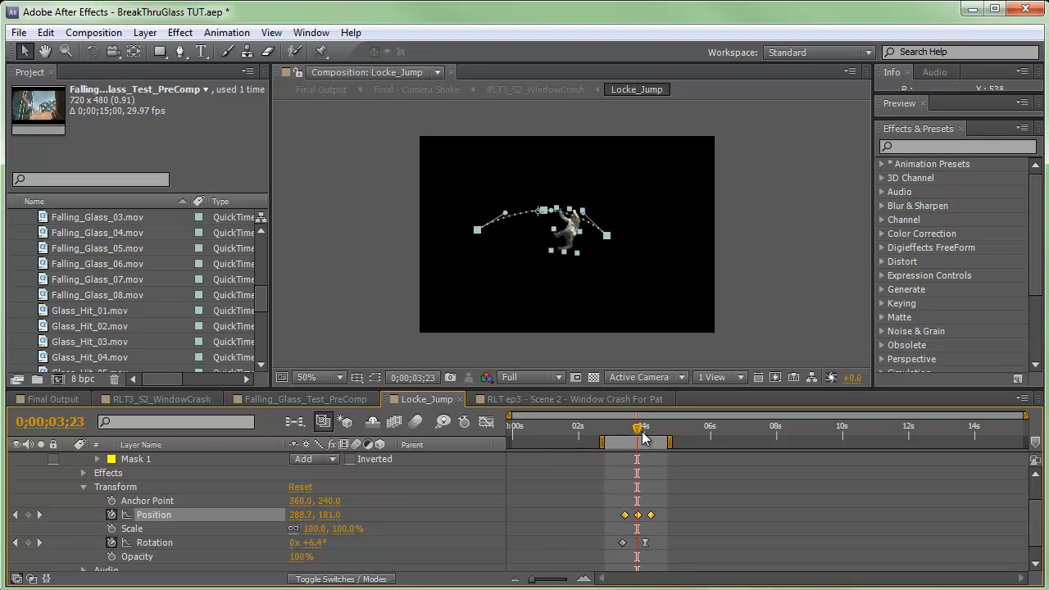
{"action": "left_click_drag", "start_coordinate": [638, 430], "coordinate": [623, 429]}
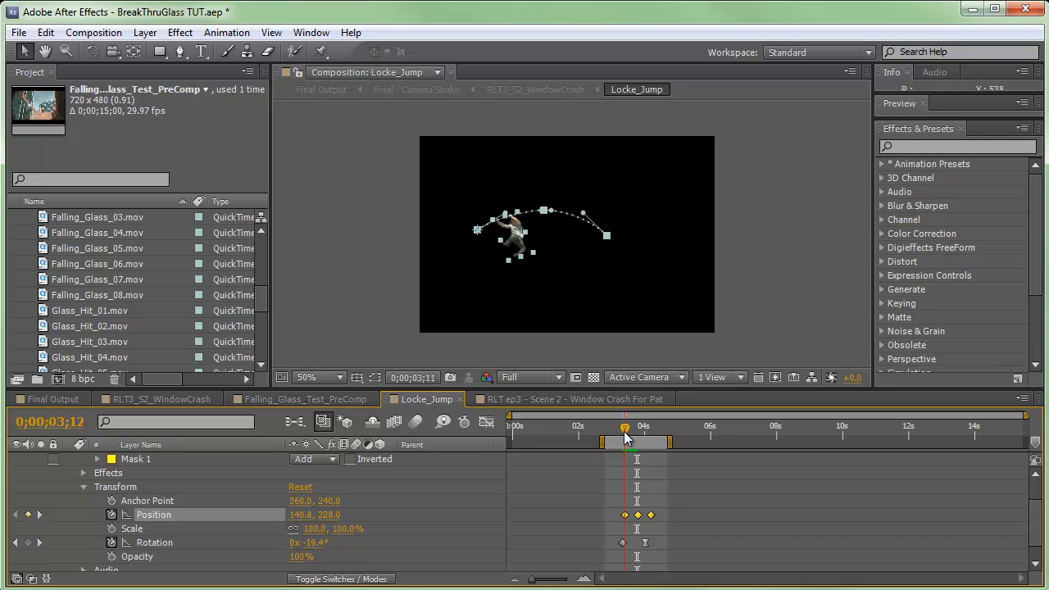
{"action": "left_click_drag", "start_coordinate": [625, 428], "coordinate": [639, 428]}
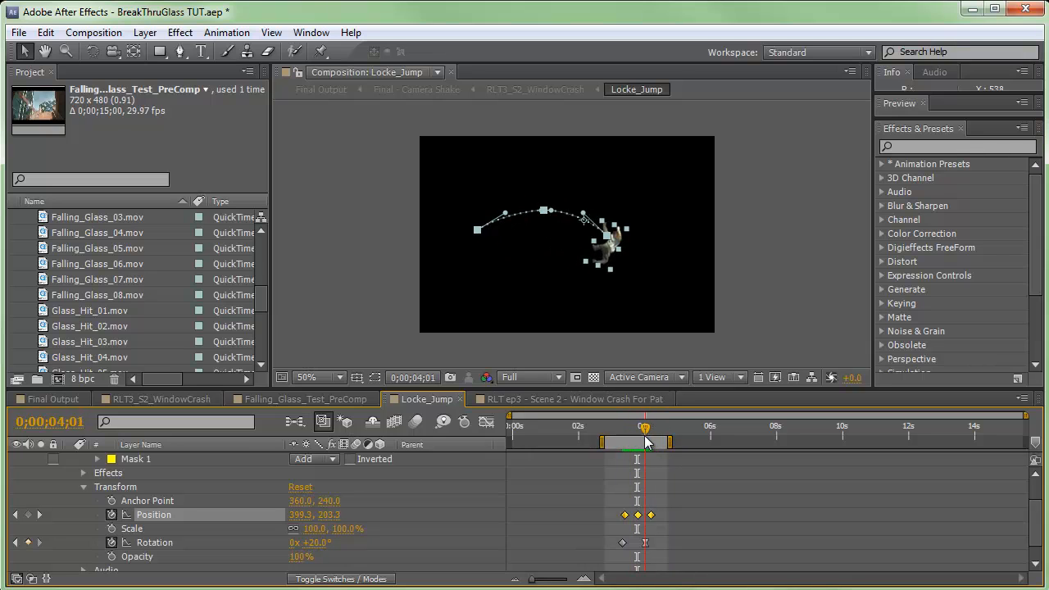
{"action": "left_click_drag", "start_coordinate": [644, 442], "coordinate": [651, 442]}
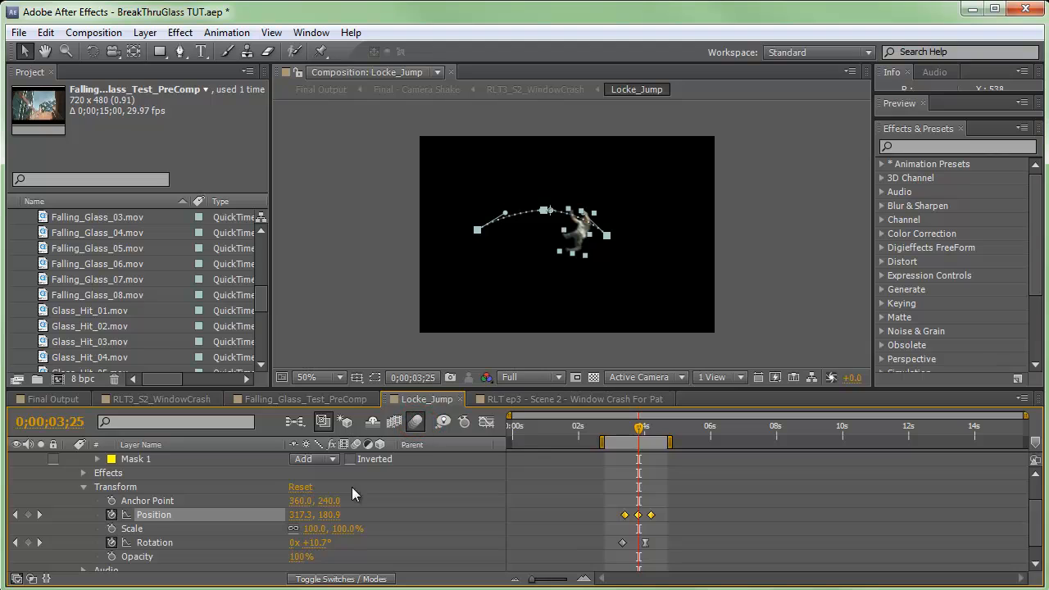
{"action": "mouse_move", "coordinate": [410, 495]}
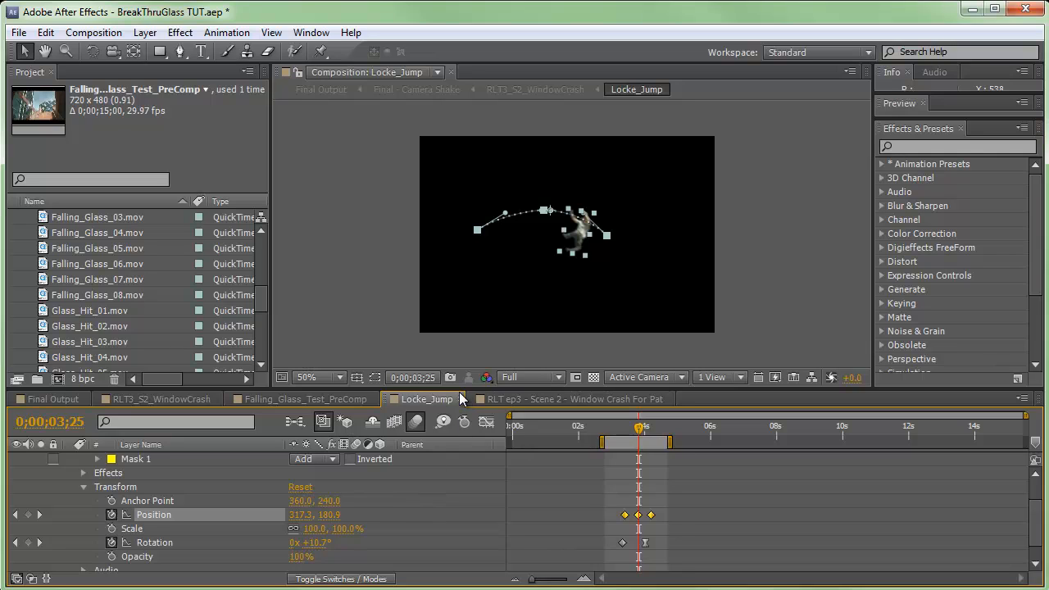
Step: Back in RLT3_S2_WindowCrash, reveal Locke_Jump's two subtract masks with outlines shown
{"action": "left_click", "coordinate": [156, 400]}
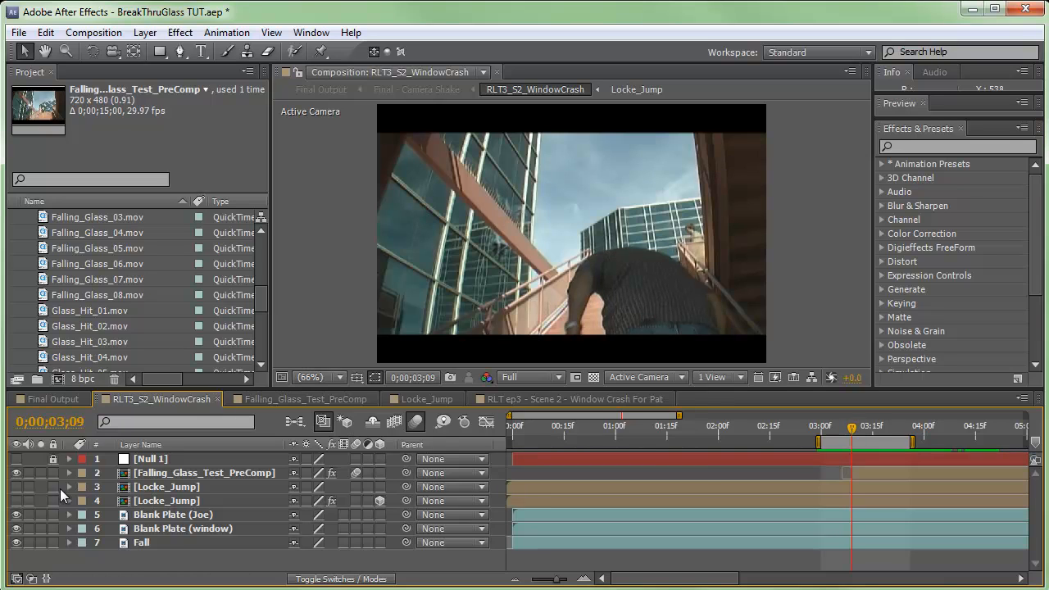
{"action": "left_click", "coordinate": [69, 459]}
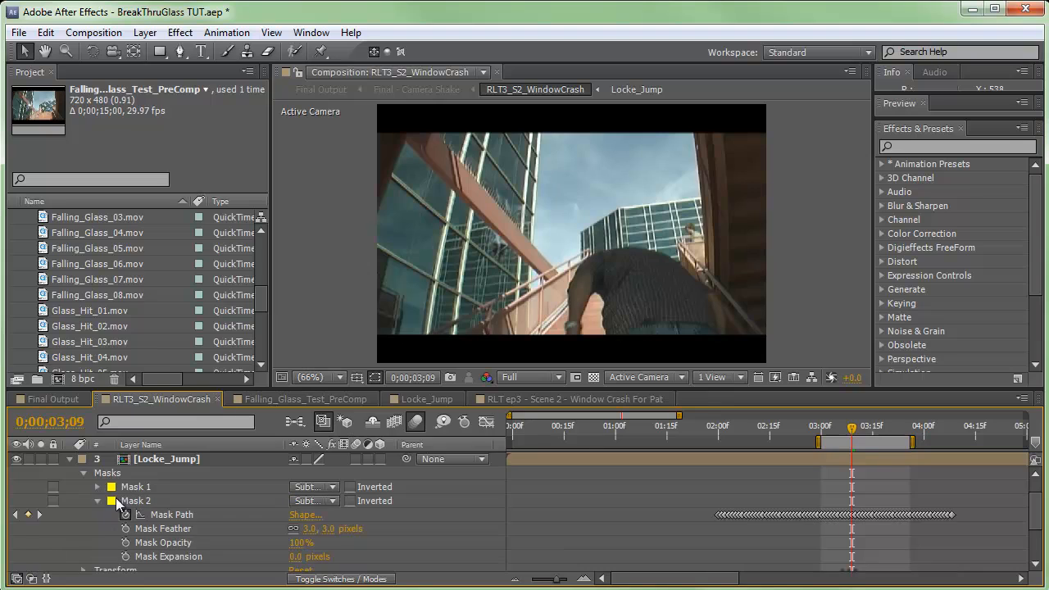
{"action": "mouse_move", "coordinate": [500, 210]}
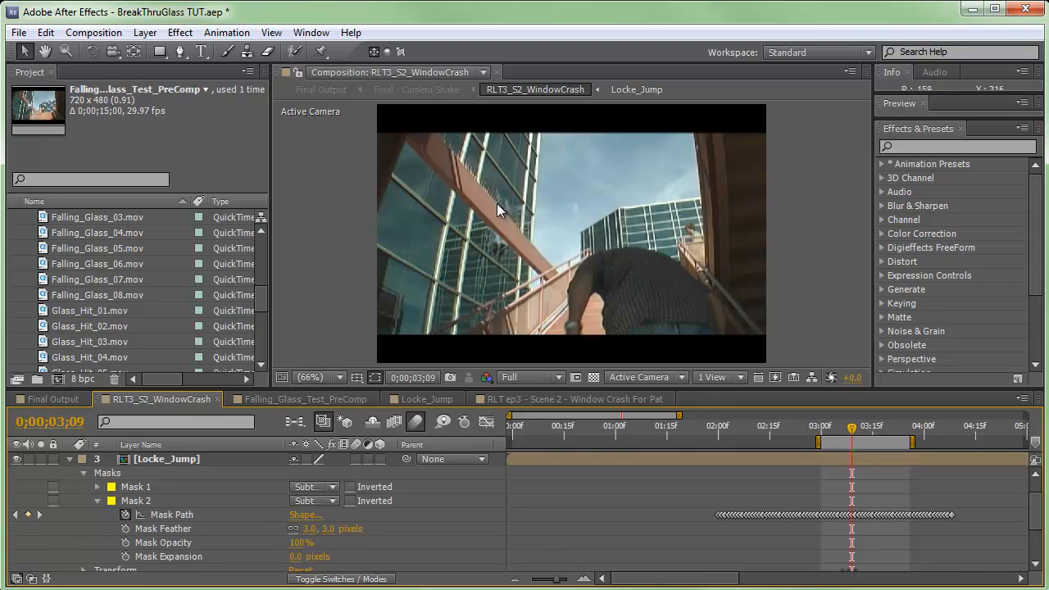
{"action": "mouse_move", "coordinate": [525, 239]}
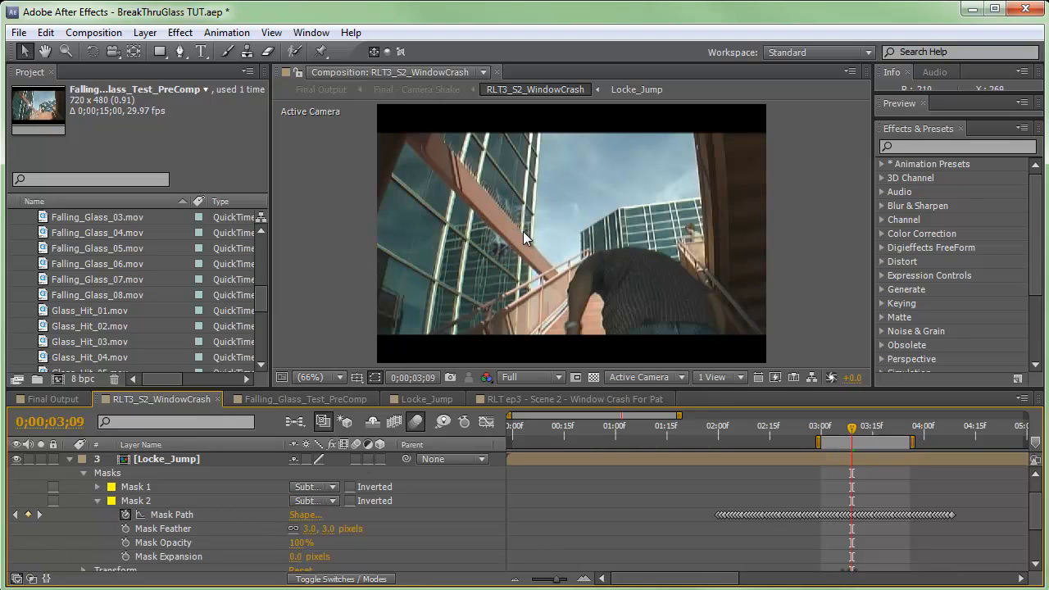
{"action": "left_click", "coordinate": [136, 485]}
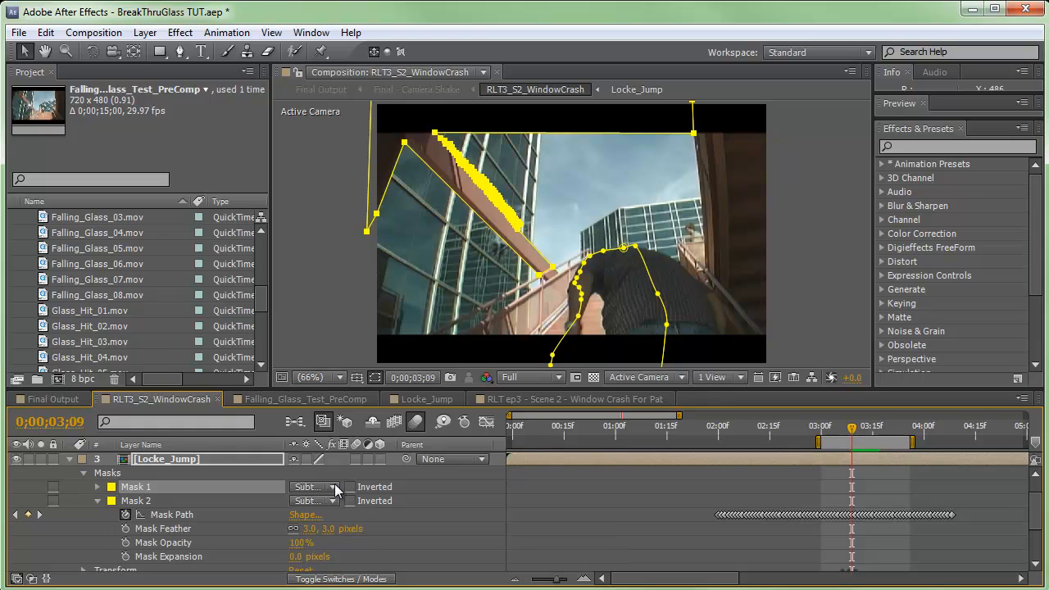
Step: Change Locke_Jump's Mask 1 from Subtract through None to Add
{"action": "left_click", "coordinate": [314, 486]}
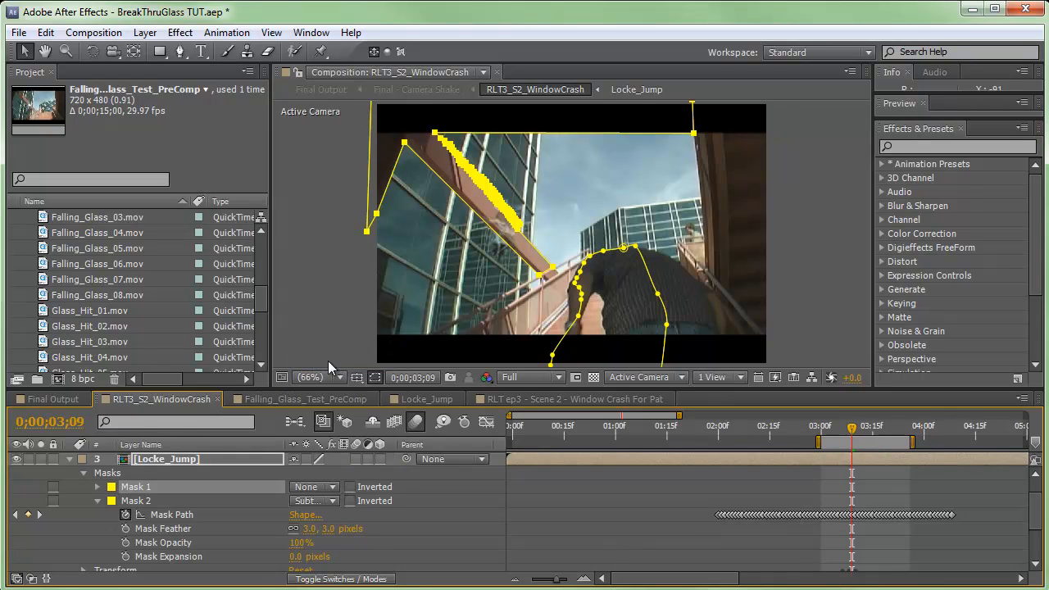
{"action": "mouse_move", "coordinate": [367, 552]}
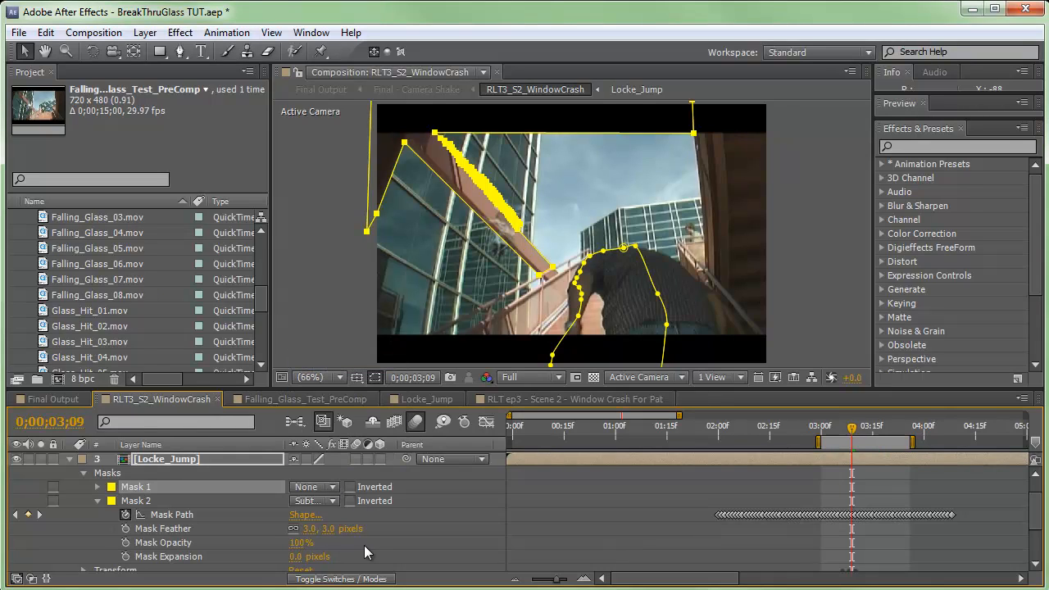
{"action": "left_click", "coordinate": [314, 485]}
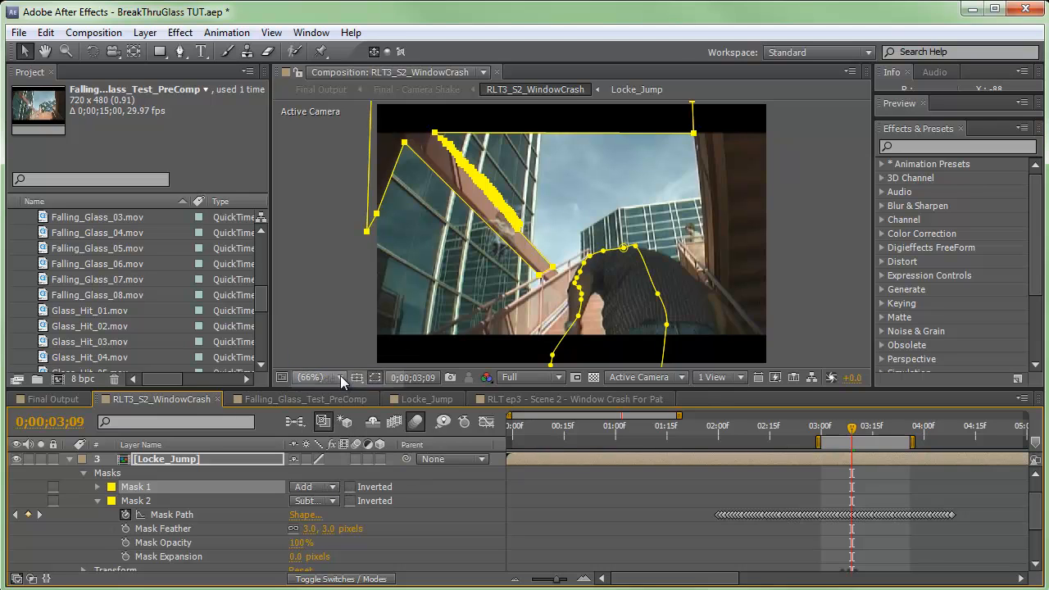
{"action": "left_click", "coordinate": [314, 485]}
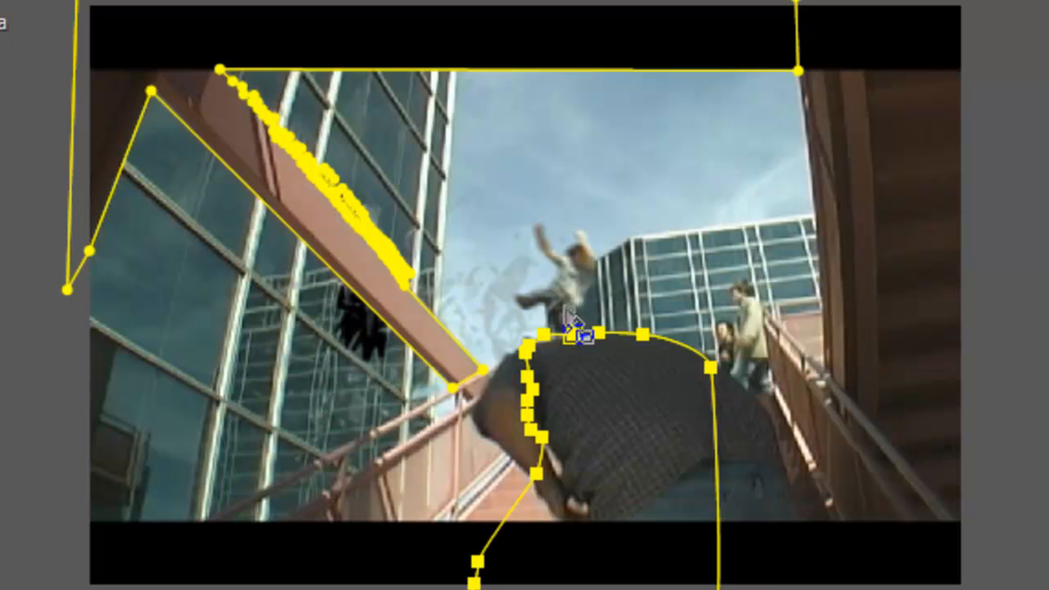
Step: Refine the mask points along the foreground man's back and shoulder
{"action": "left_click", "coordinate": [572, 336]}
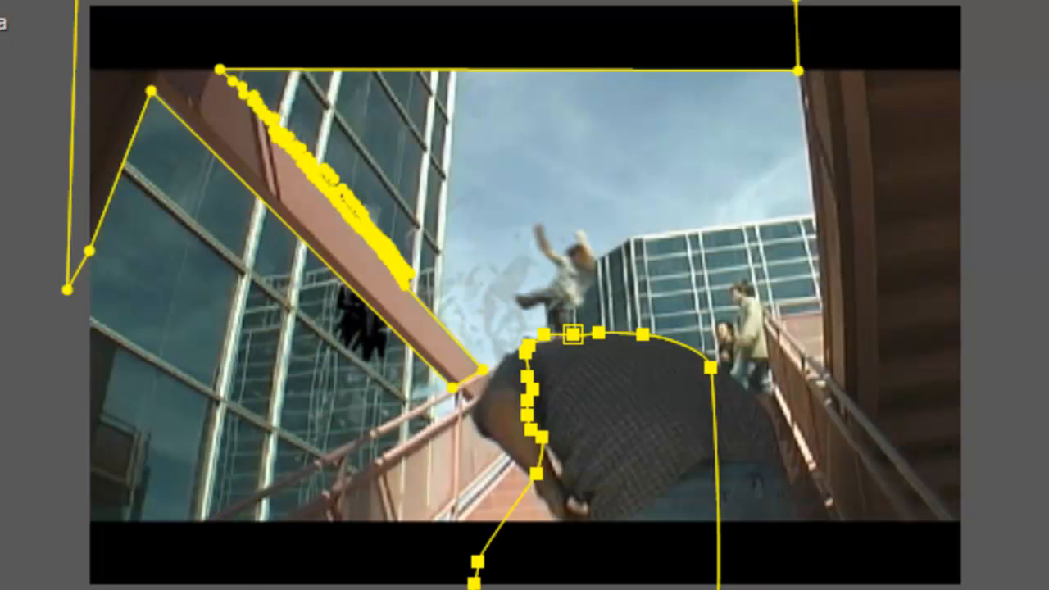
{"action": "left_click", "coordinate": [574, 336]}
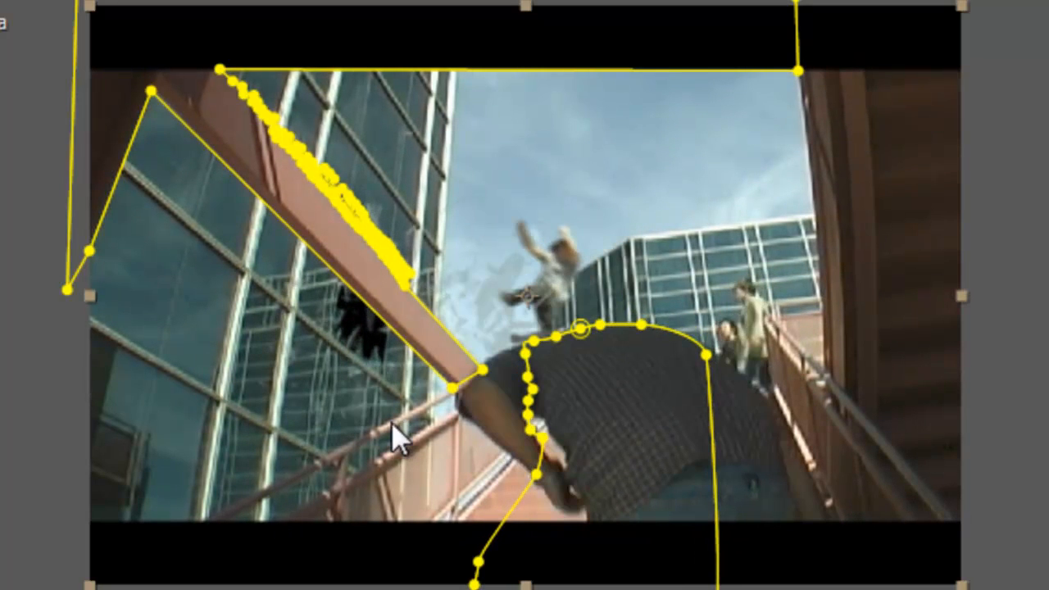
{"action": "mouse_move", "coordinate": [131, 279]}
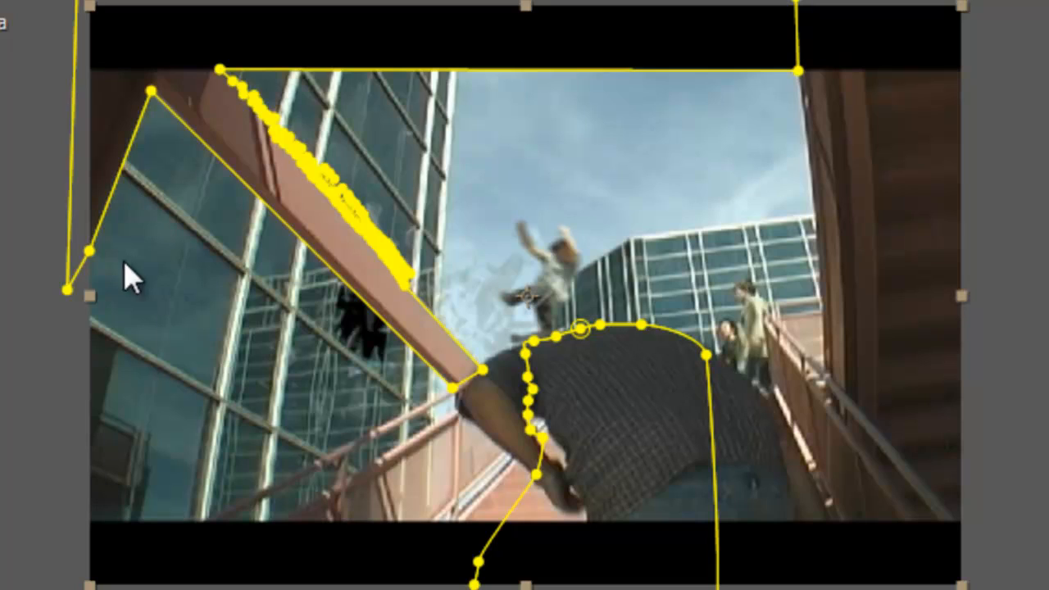
{"action": "mouse_move", "coordinate": [462, 368]}
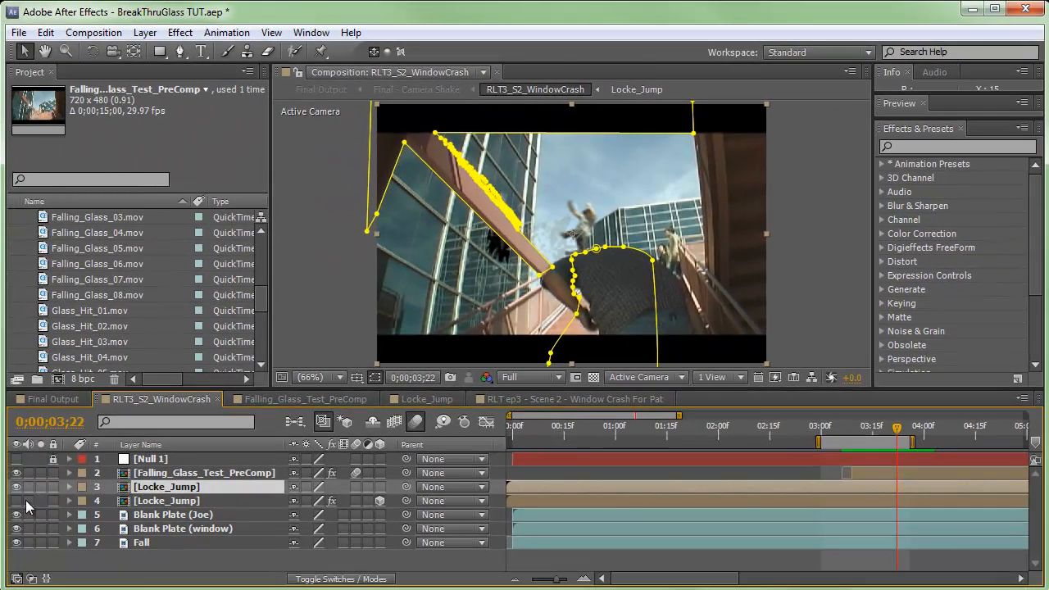
{"action": "mouse_move", "coordinate": [573, 236]}
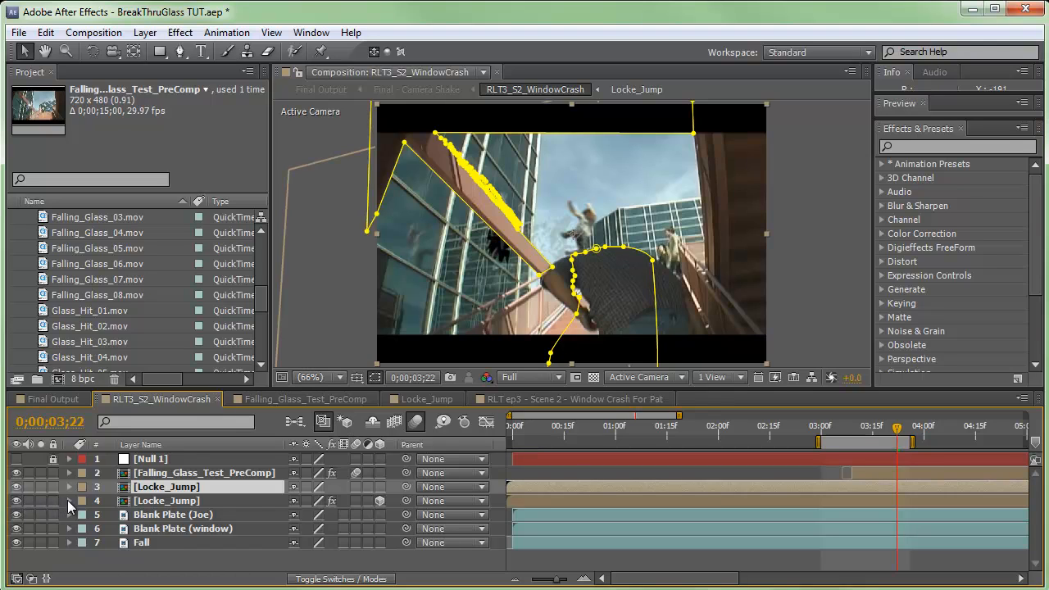
Step: Reveal Masks 1–7 on the second Locke_Jump layer, outlining the window beams
{"action": "left_click", "coordinate": [69, 501]}
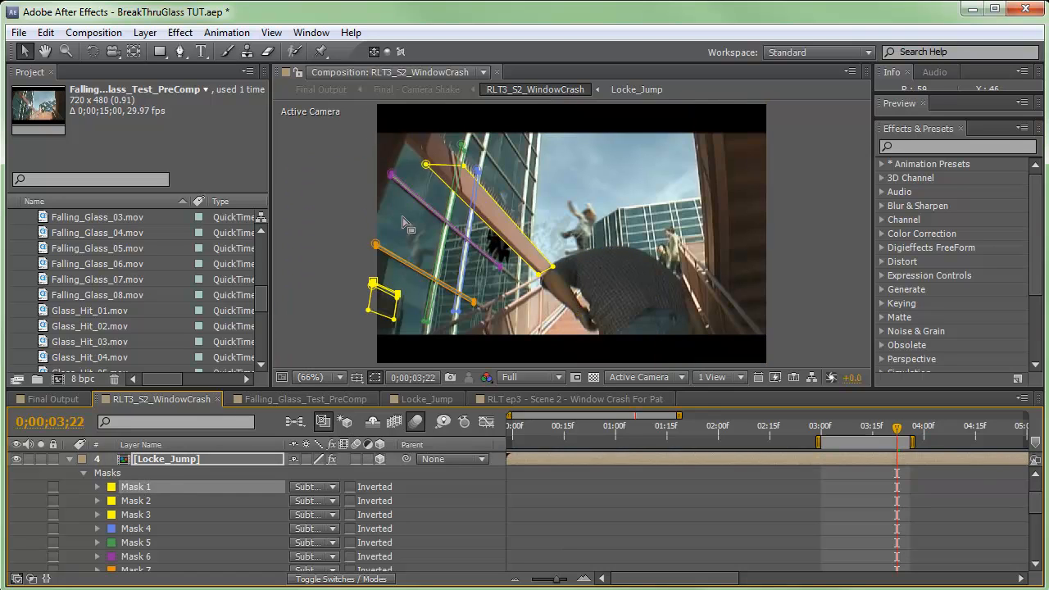
{"action": "mouse_move", "coordinate": [440, 200]}
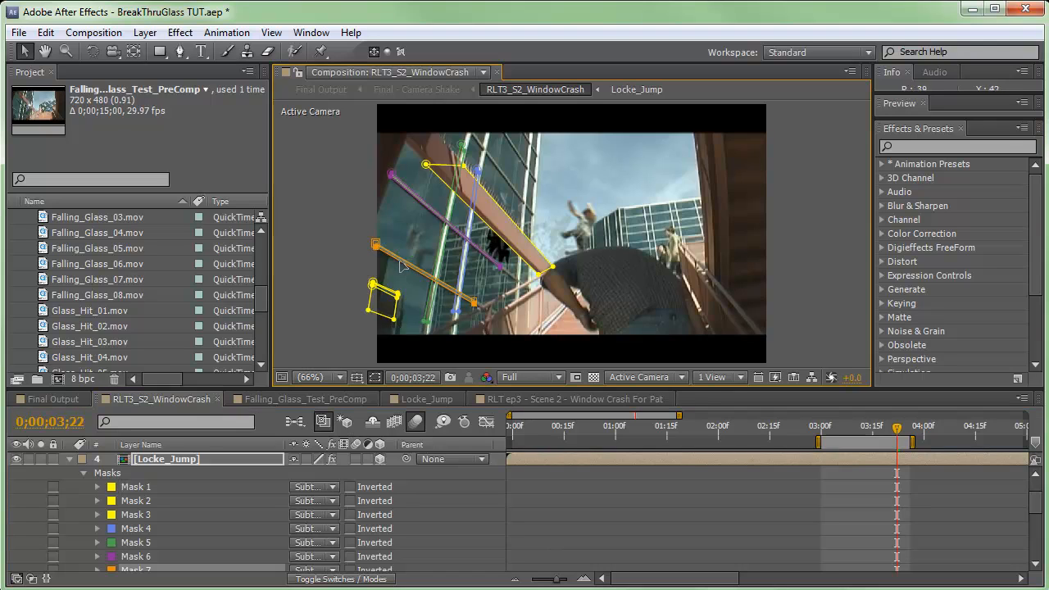
{"action": "mouse_move", "coordinate": [410, 236]}
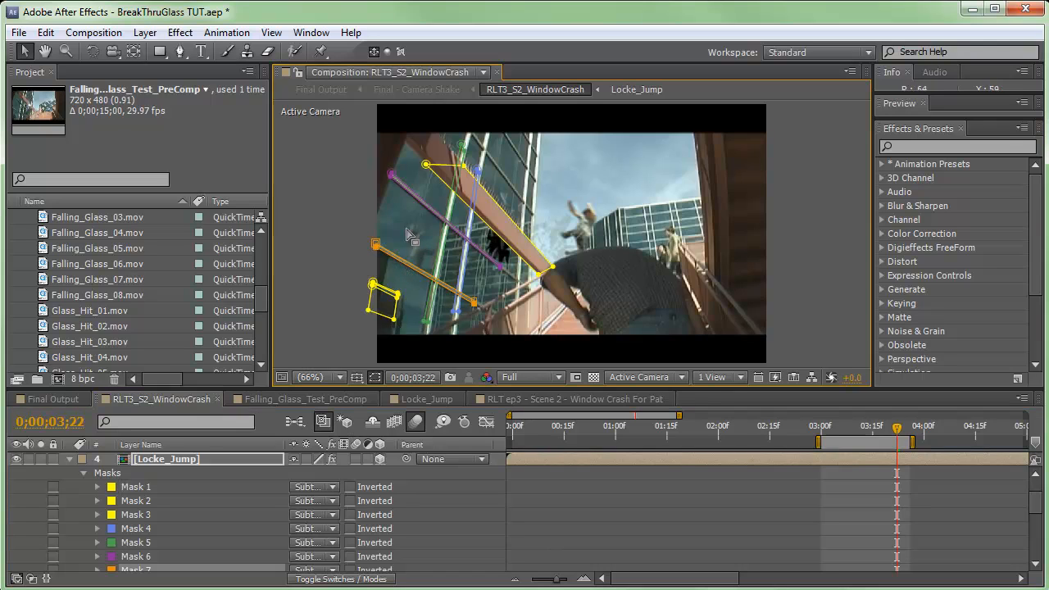
{"action": "mouse_move", "coordinate": [459, 336]}
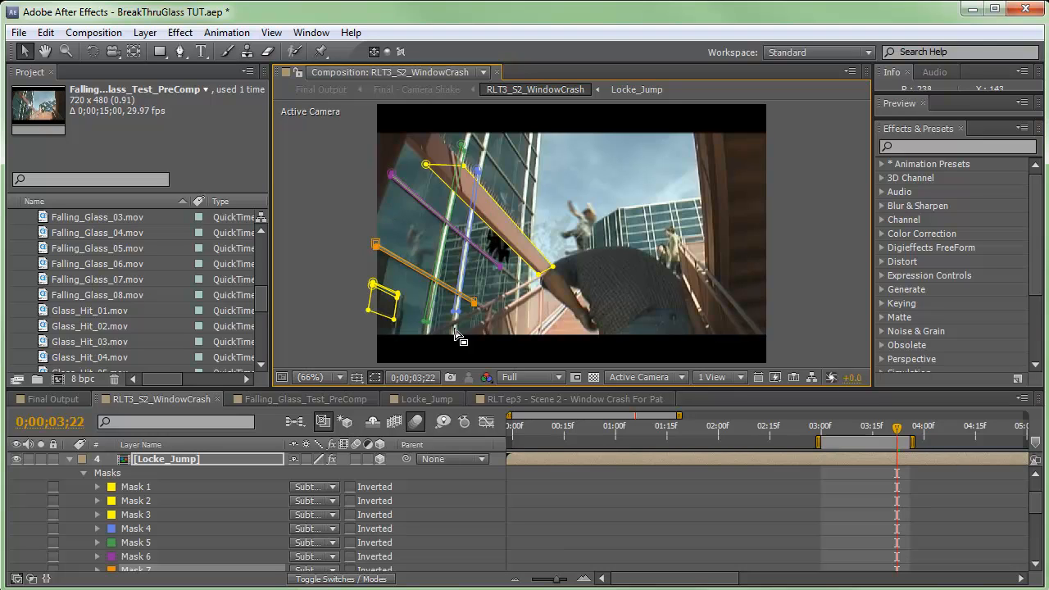
{"action": "mouse_move", "coordinate": [488, 310]}
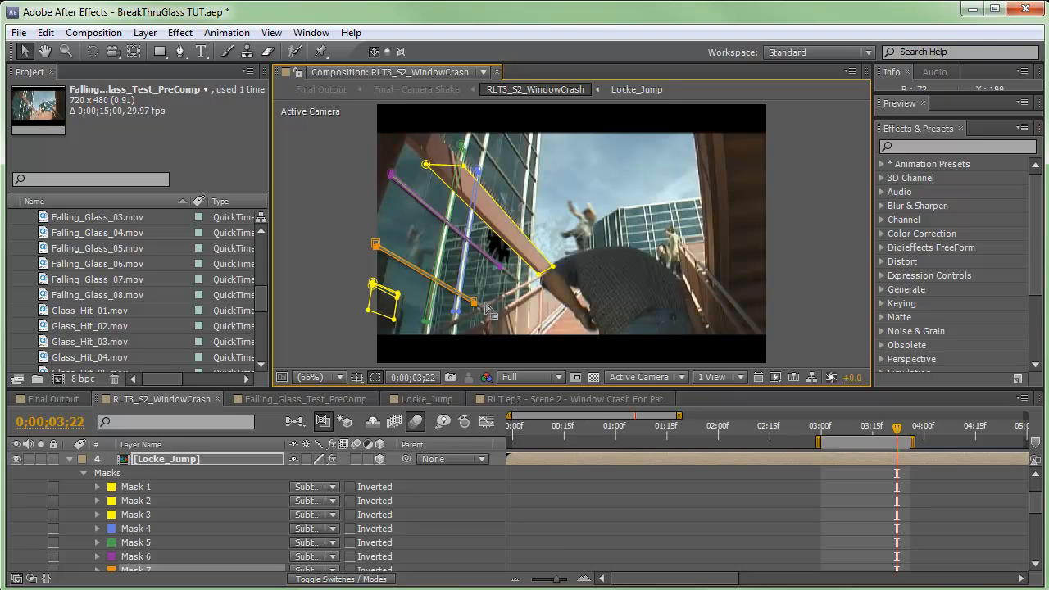
{"action": "mouse_move", "coordinate": [756, 433]}
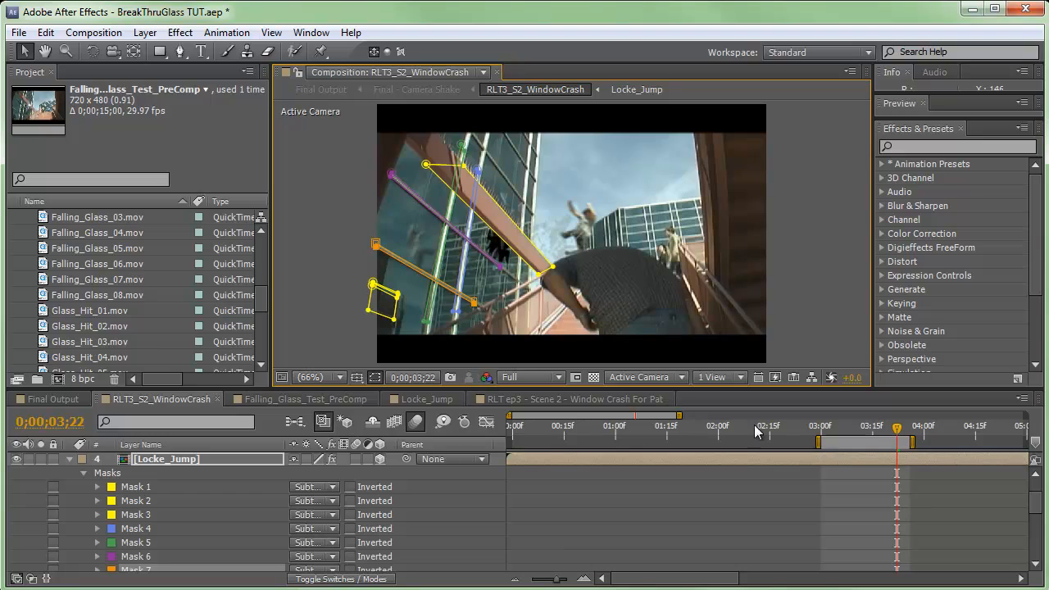